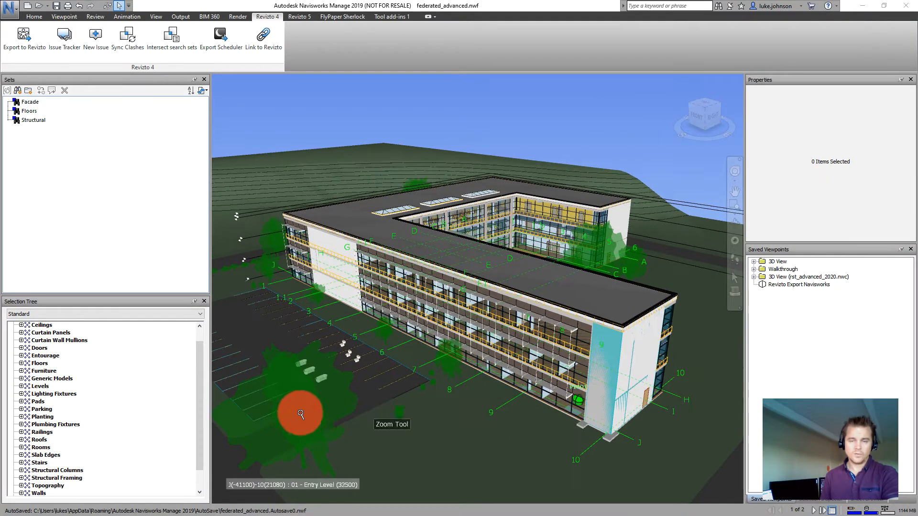
# Intersect the Facade search set with Floors and Structural via the Revizto 4 Intersect tool and confirm.
pyautogui.moveTo(300, 414); pyautogui.dragTo(486, 298)
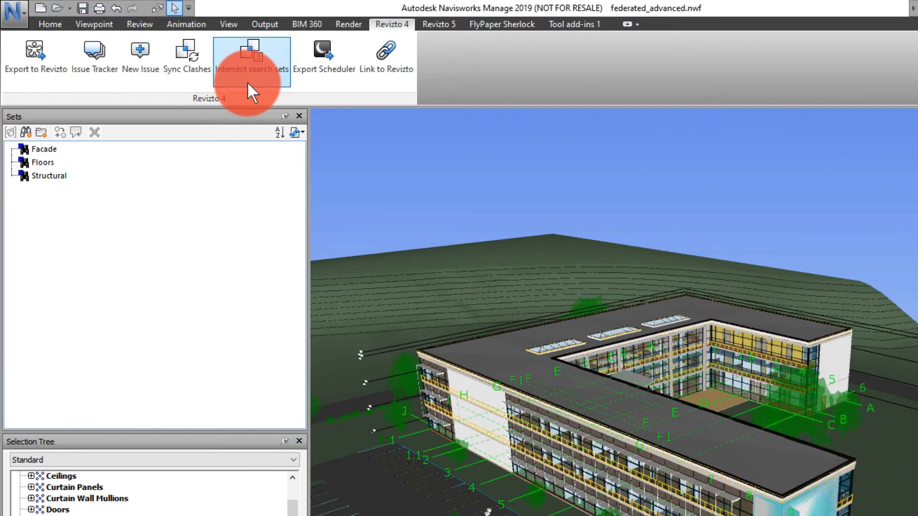
pyautogui.click(251, 55)
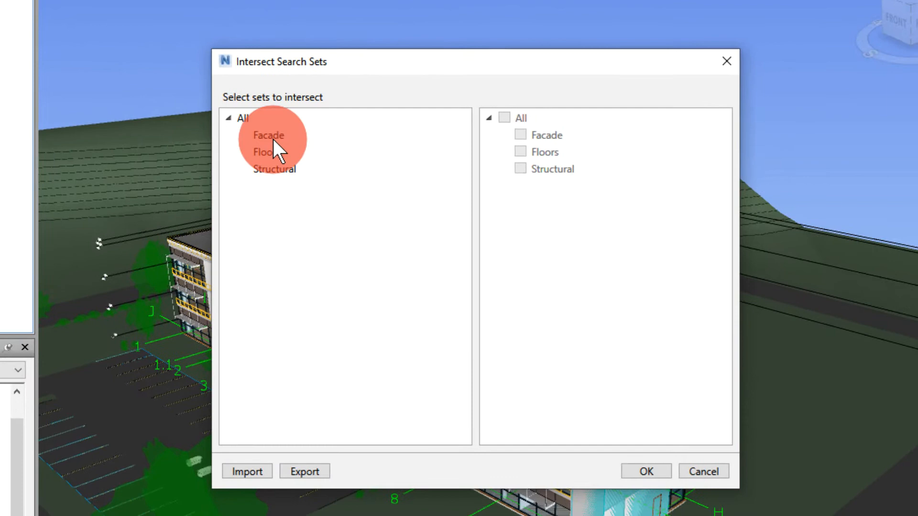
pyautogui.click(268, 135)
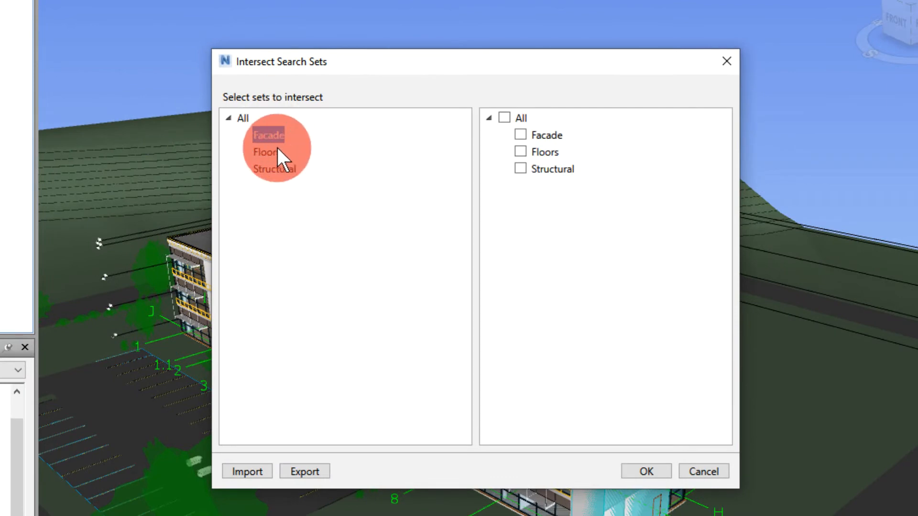
pyautogui.click(519, 152)
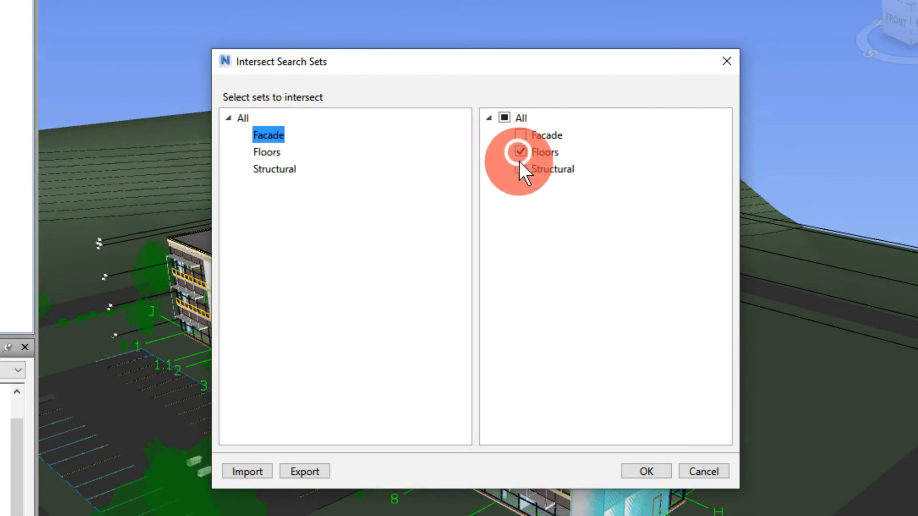
pyautogui.click(521, 169)
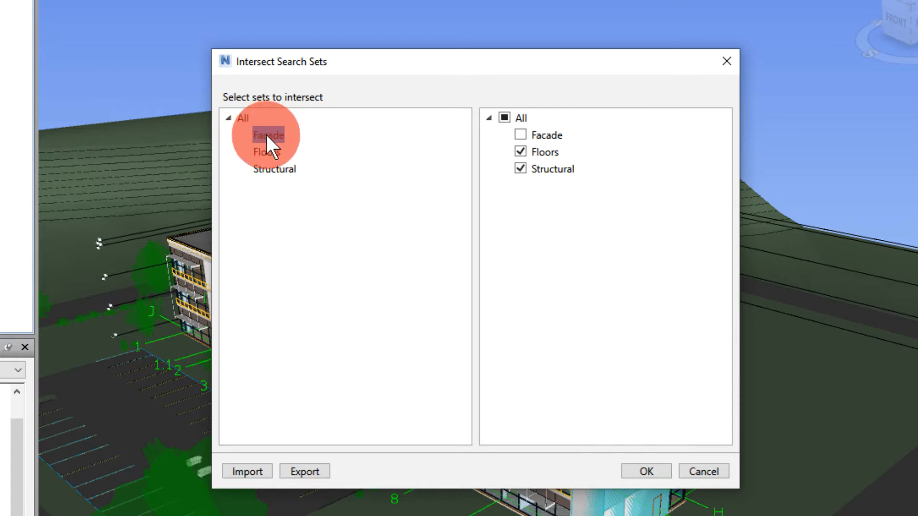
pyautogui.click(268, 135)
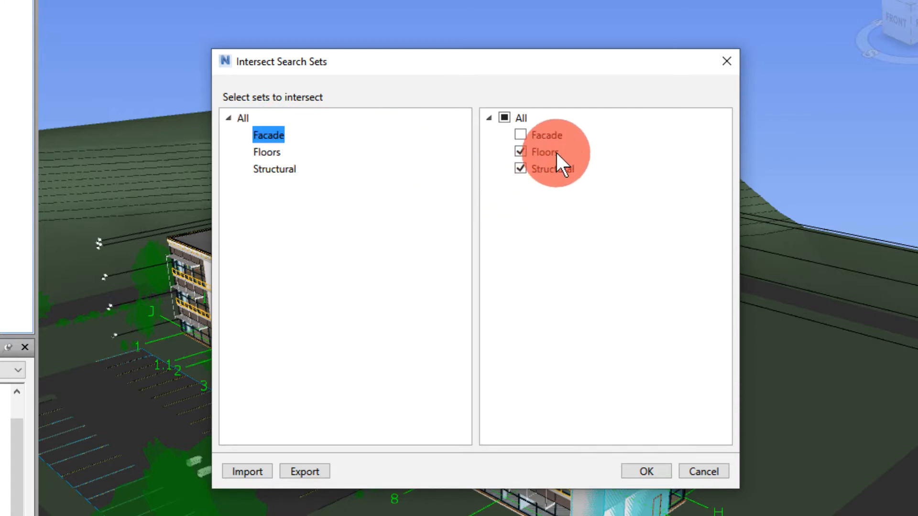
pyautogui.moveTo(626, 392)
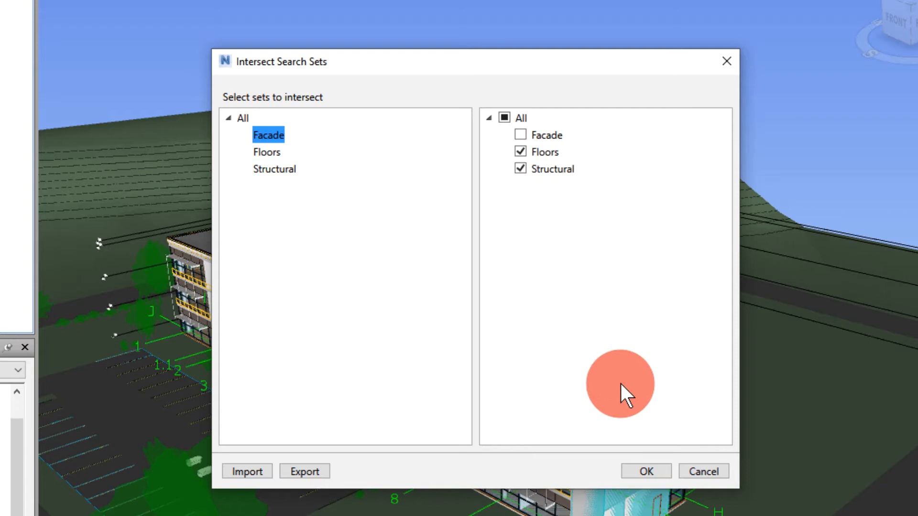
pyautogui.click(645, 471)
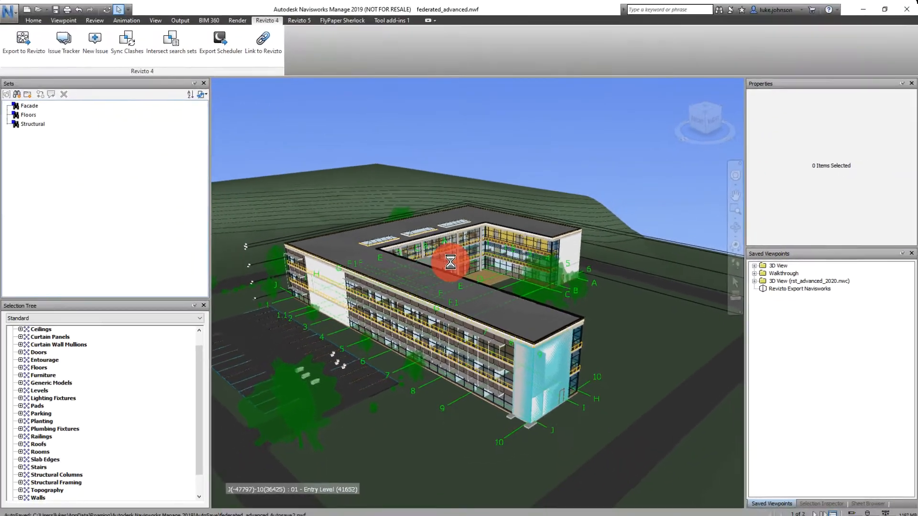
# Bring up the Clash Detective panel showing the Facade vs Floors and Facade vs Structural tests.
pyautogui.click(155, 20)
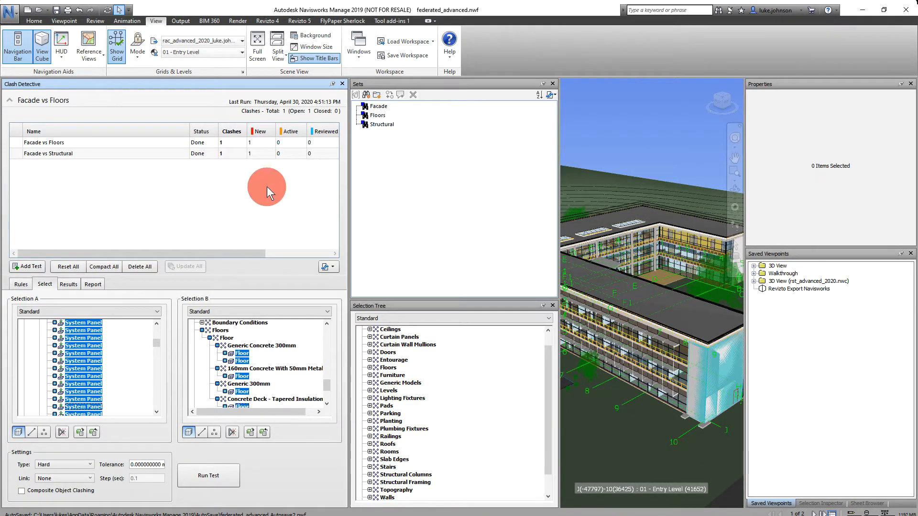
pyautogui.moveTo(139, 148)
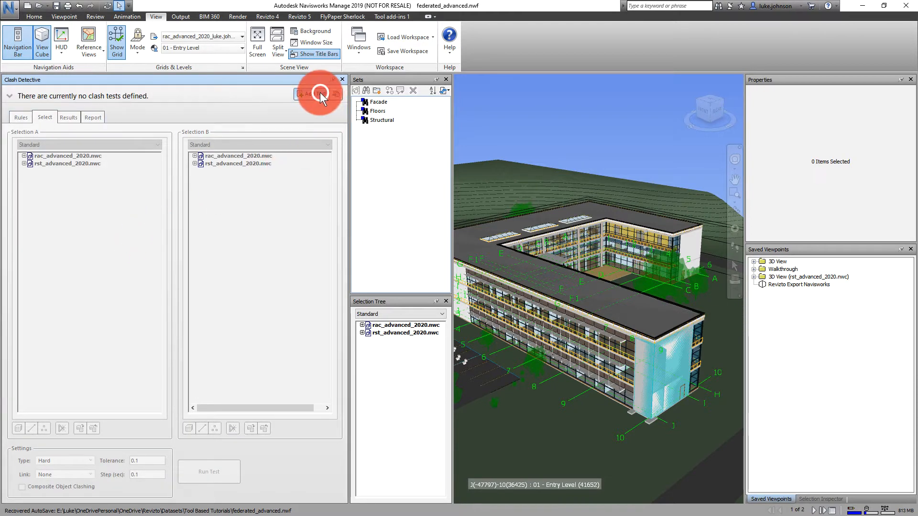
# Add a clash test of the rac model against the rst model with tolerance 5, named ARCH vs STRUCT.
pyautogui.click(319, 94)
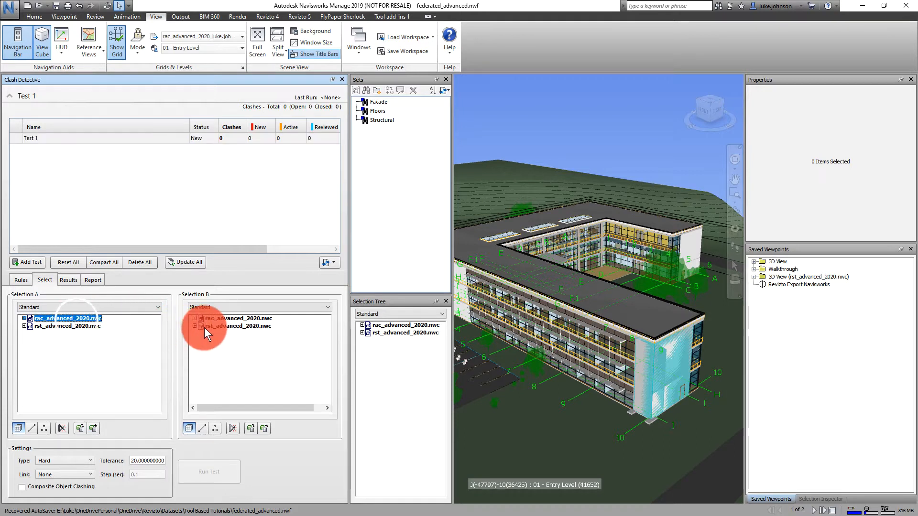
pyautogui.click(237, 326)
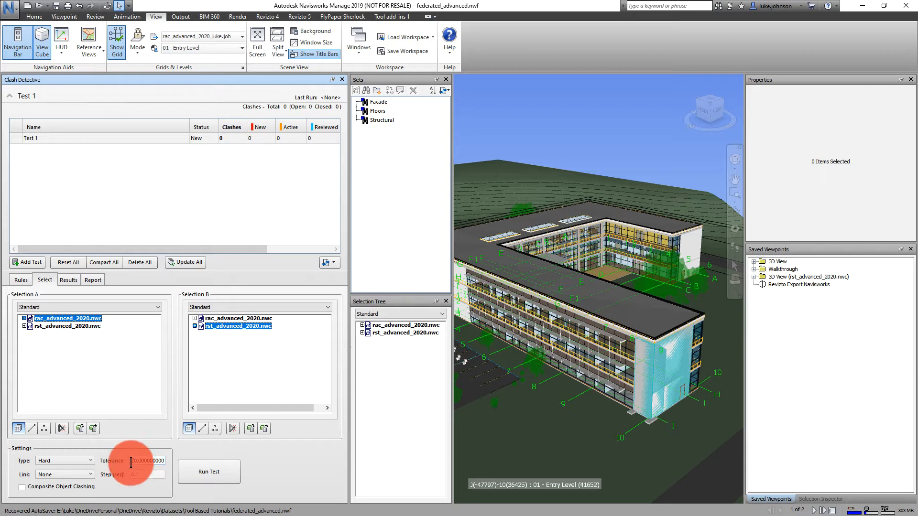
pyautogui.write('5')
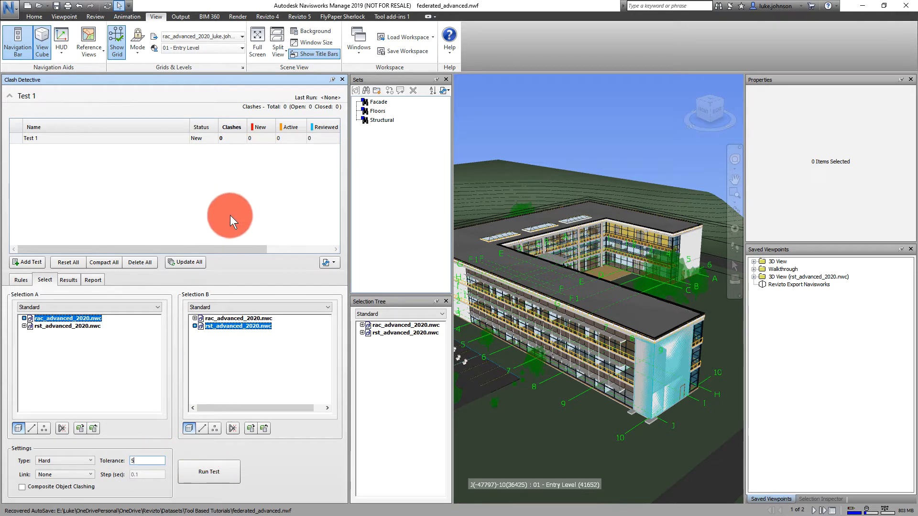
pyautogui.click(326, 262)
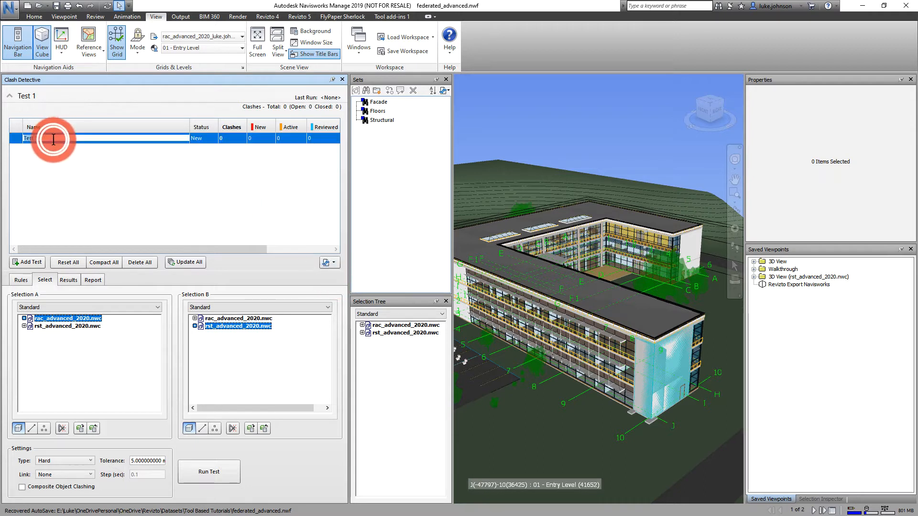
pyautogui.write('ARCH vs STRUCT')
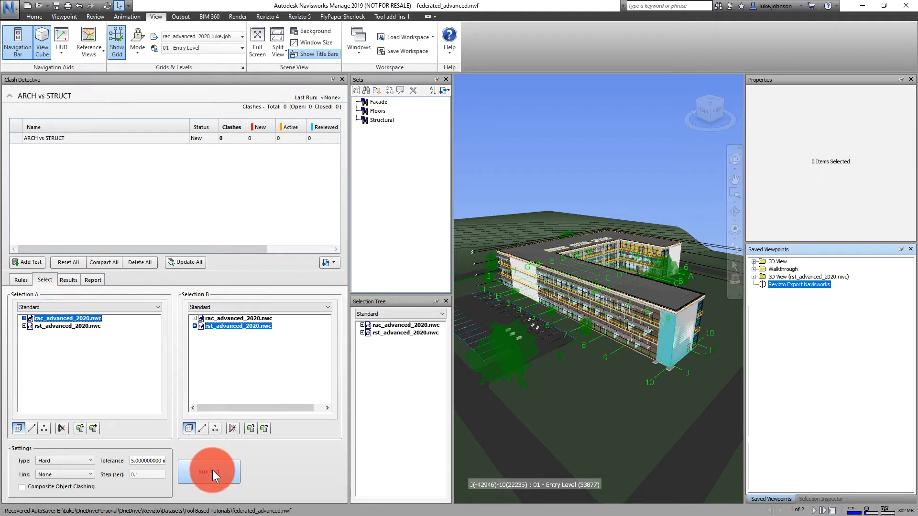
# Run the ARCH vs STRUCT test, finding 3887 clashes, and bring up the Distill window.
pyautogui.click(207, 471)
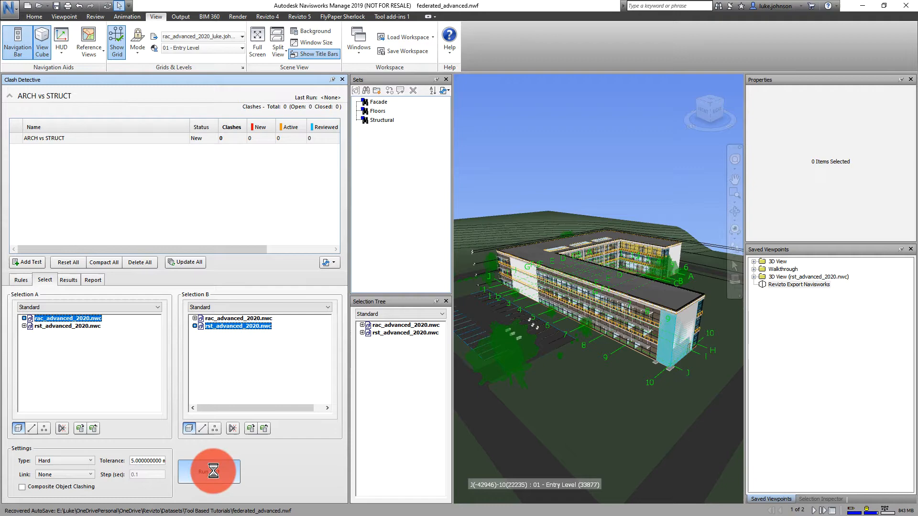
pyautogui.click(209, 470)
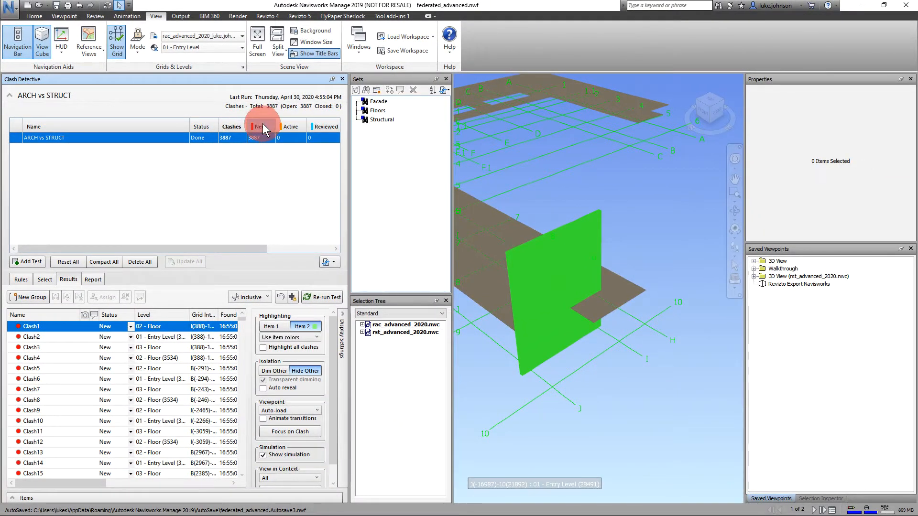
pyautogui.click(343, 16)
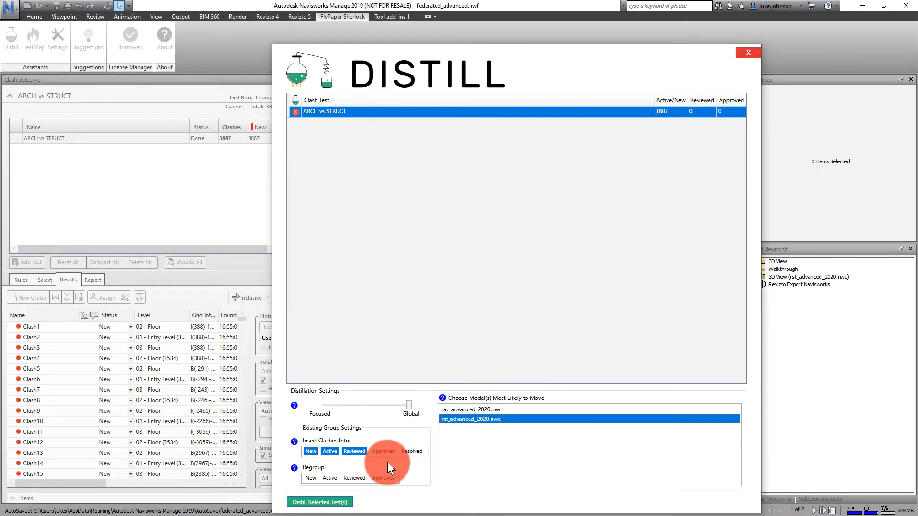
# Distill the ARCH vs STRUCT test, grouping 3887 clashes into 320 clash groups.
pyautogui.click(319, 502)
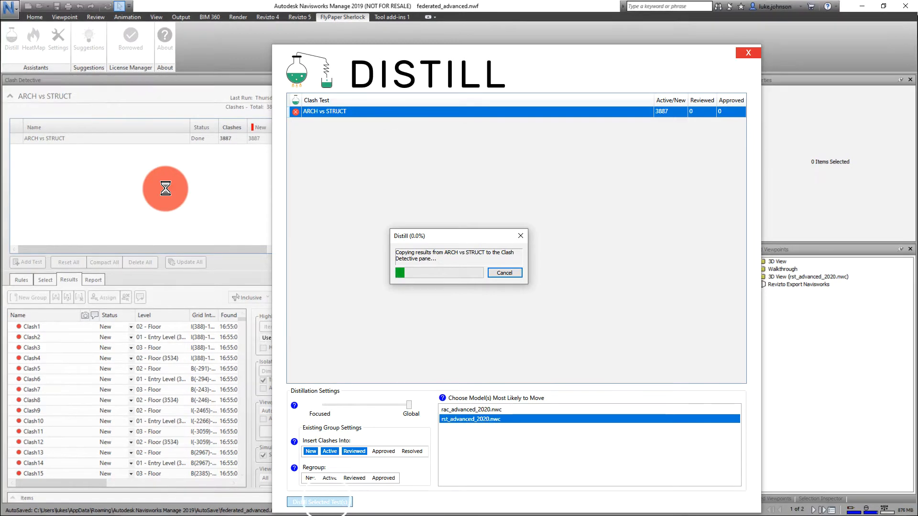
pyautogui.click(319, 502)
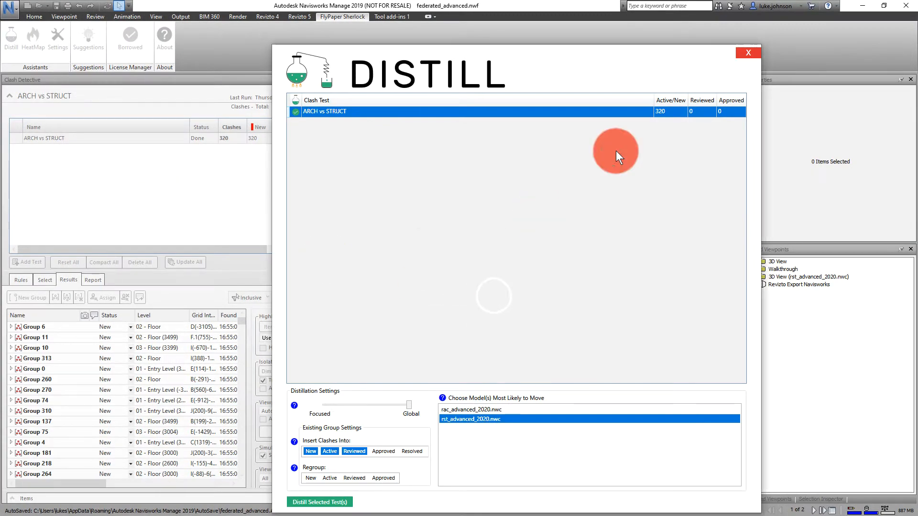
pyautogui.click(319, 502)
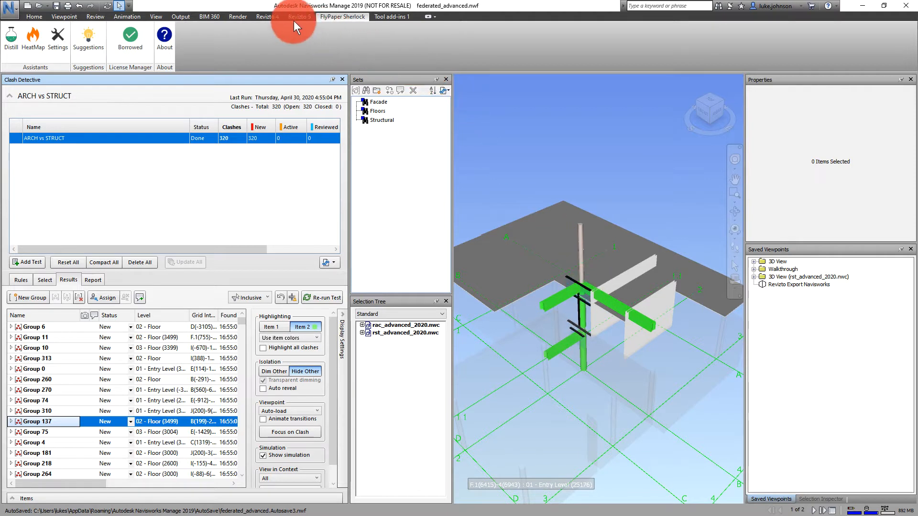
# Write the clash report as XML to federated_advanced.xml and return to the 320 grouped results.
pyautogui.click(267, 17)
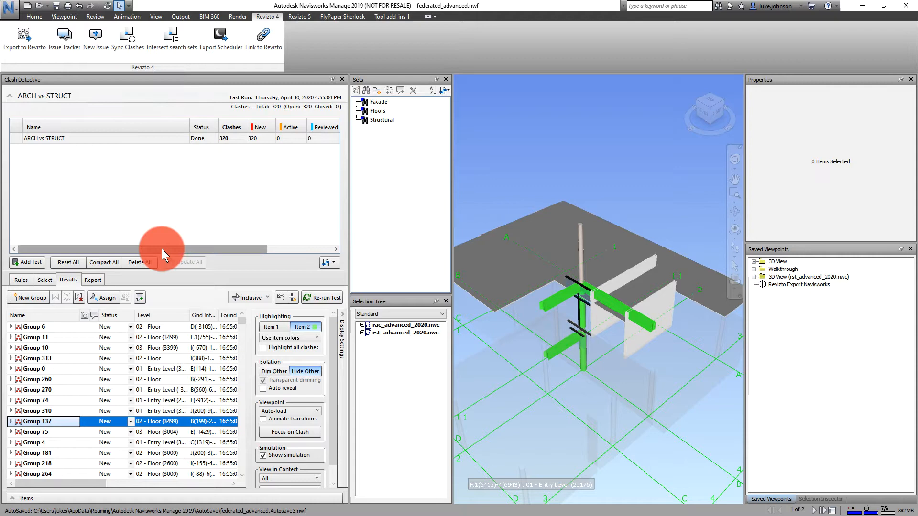
pyautogui.click(93, 280)
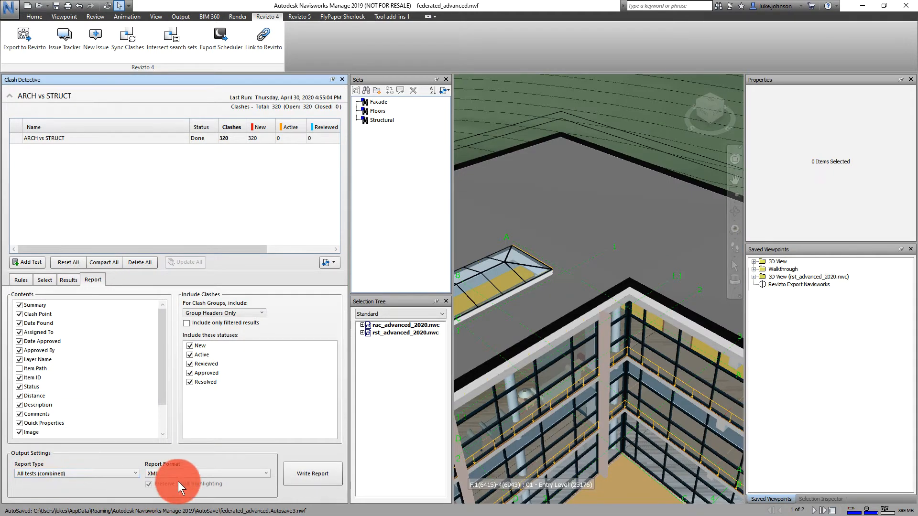
pyautogui.click(312, 473)
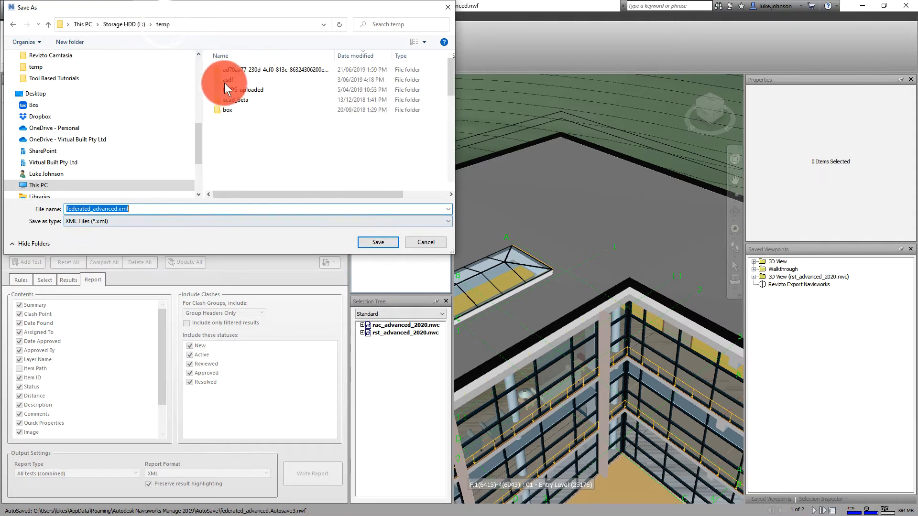
pyautogui.click(378, 242)
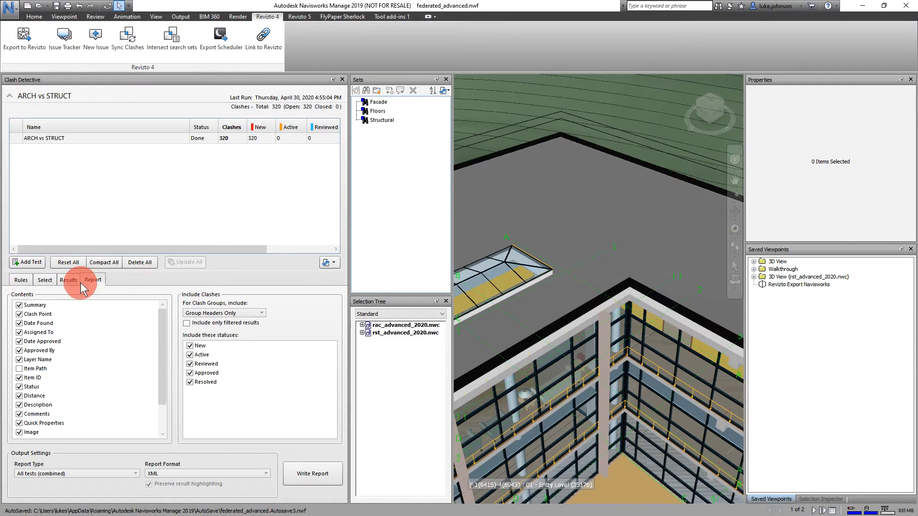
pyautogui.click(69, 280)
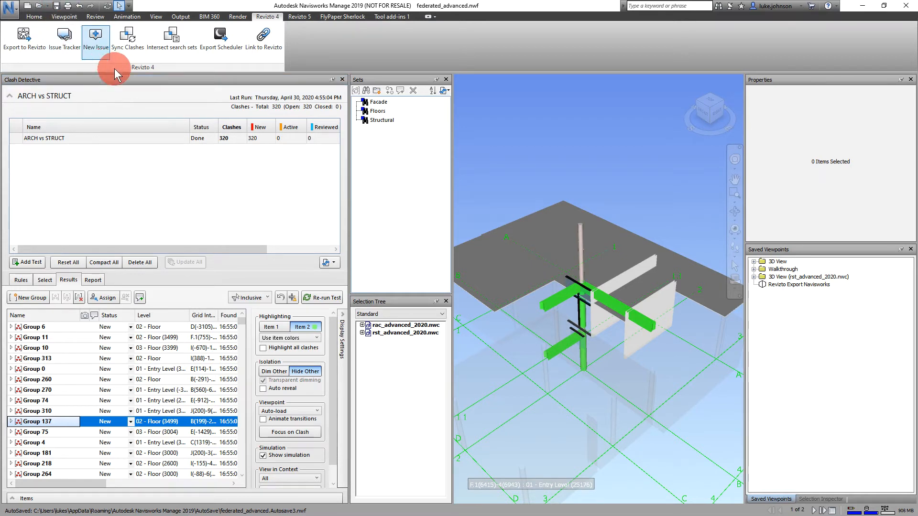
# Bring up Export to Revizto and list all 320 ARCH vs STRUCT groups checked for syncing.
pyautogui.click(25, 38)
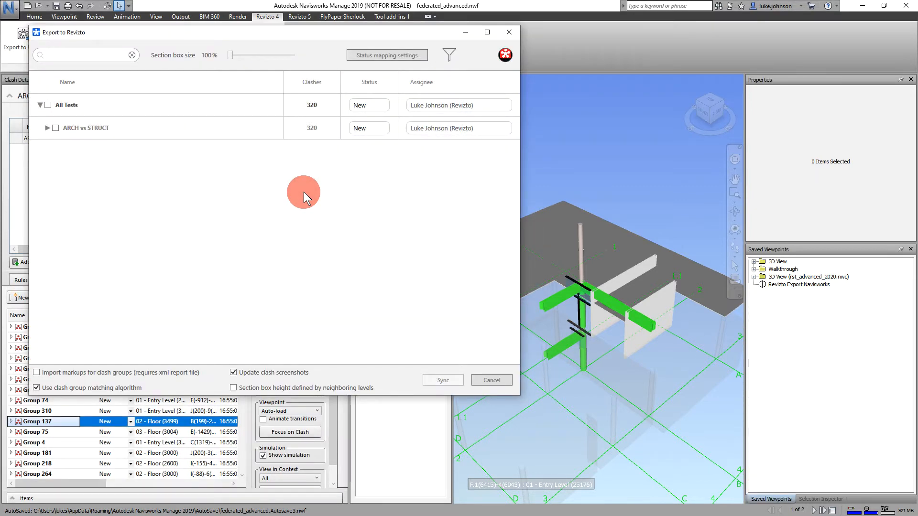
pyautogui.moveTo(275, 104)
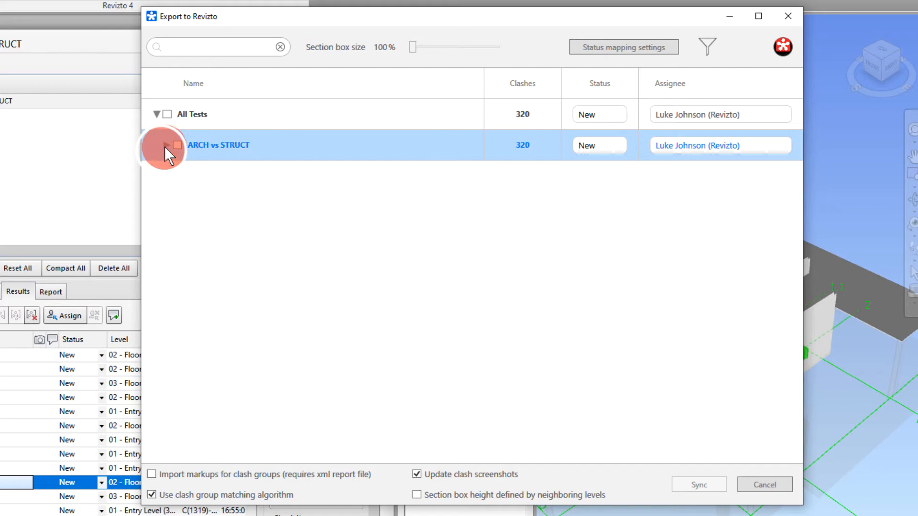
pyautogui.click(167, 146)
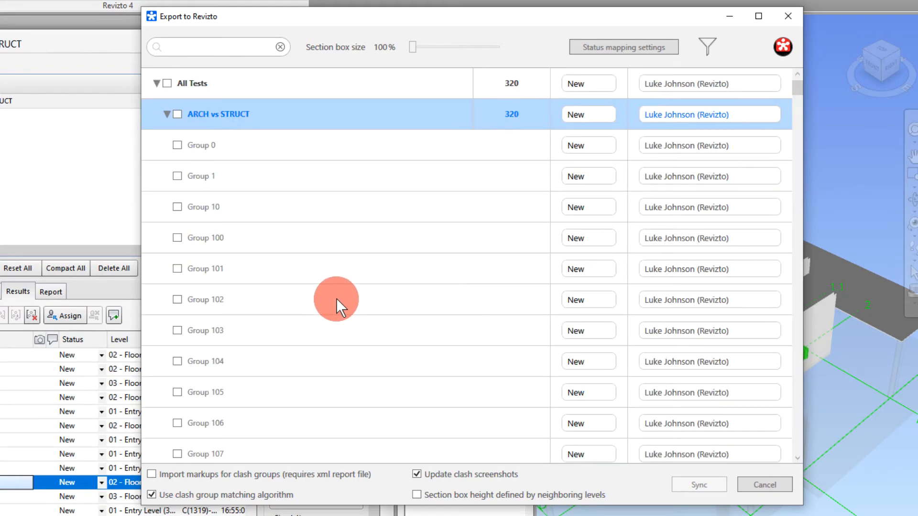
pyautogui.scroll(-3)
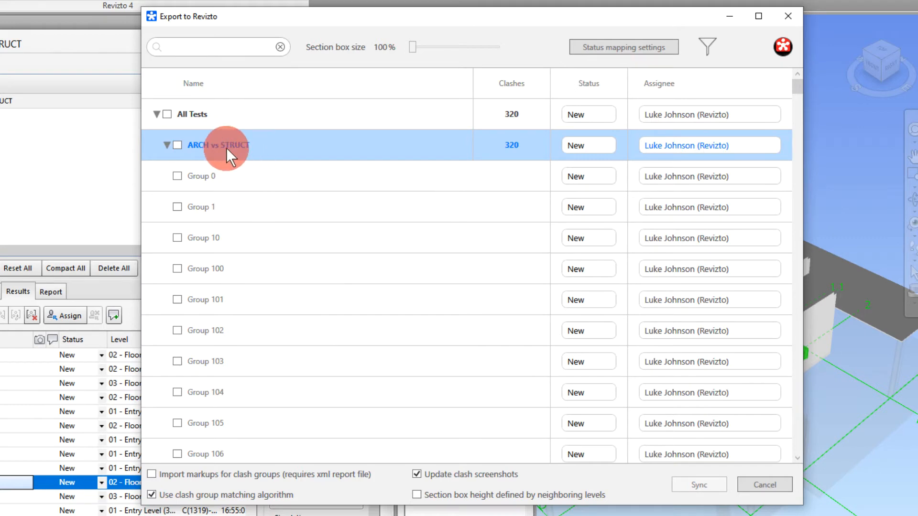
pyautogui.click(178, 146)
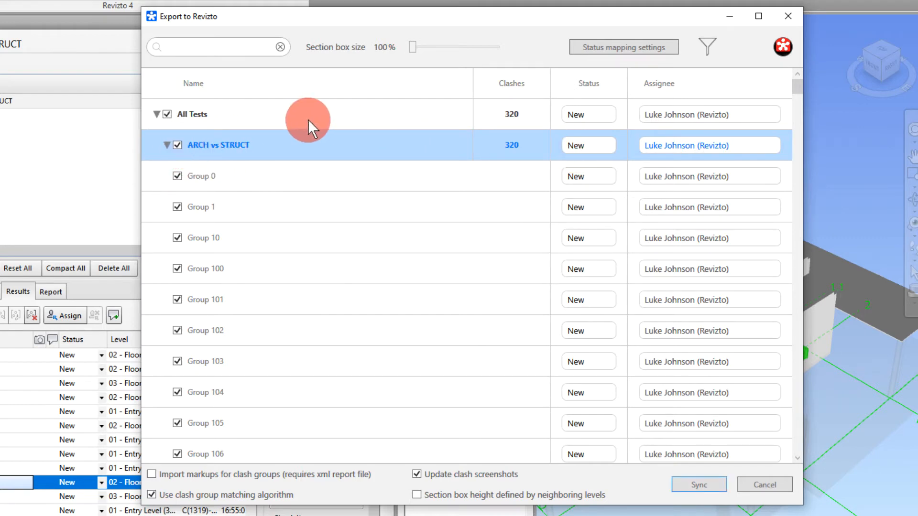
pyautogui.click(708, 145)
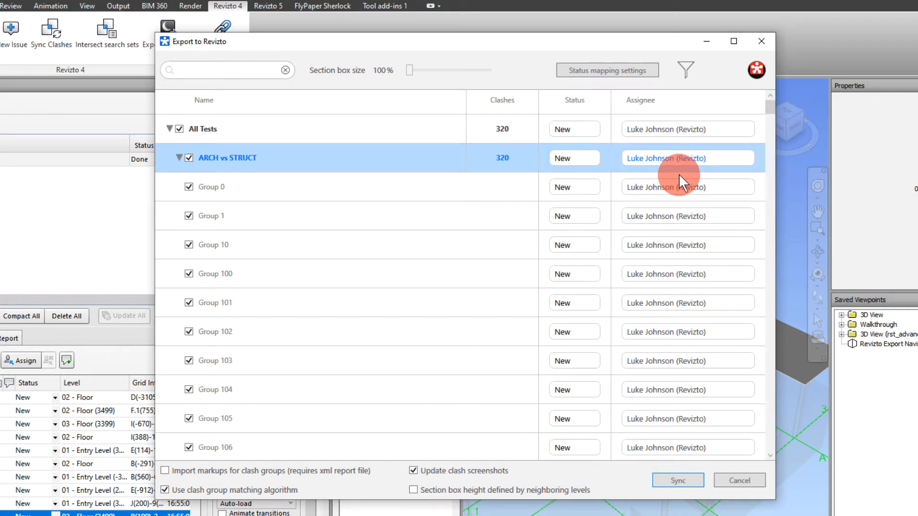
pyautogui.click(179, 158)
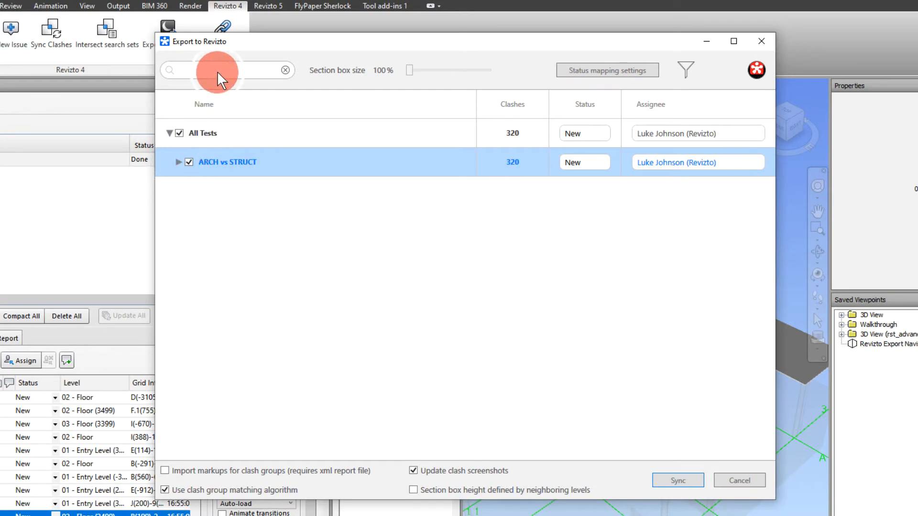
pyautogui.click(179, 163)
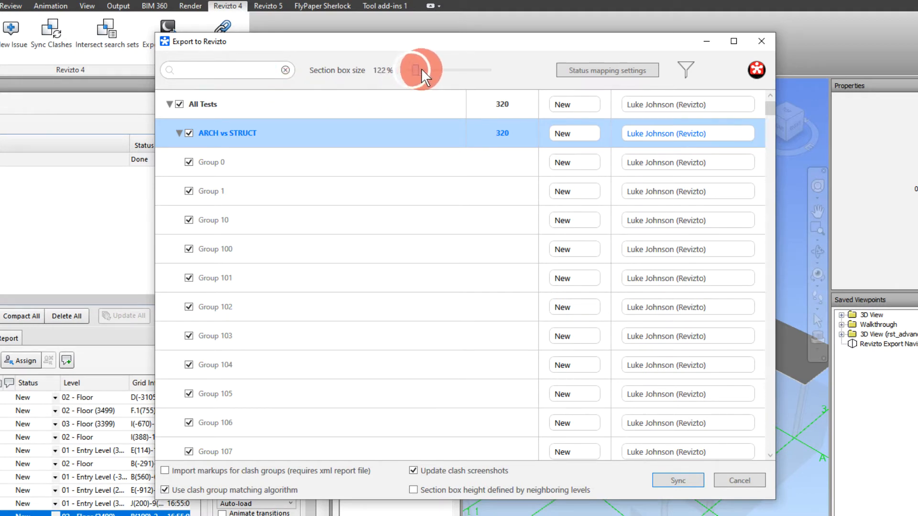
pyautogui.moveTo(417, 70); pyautogui.dragTo(489, 70)
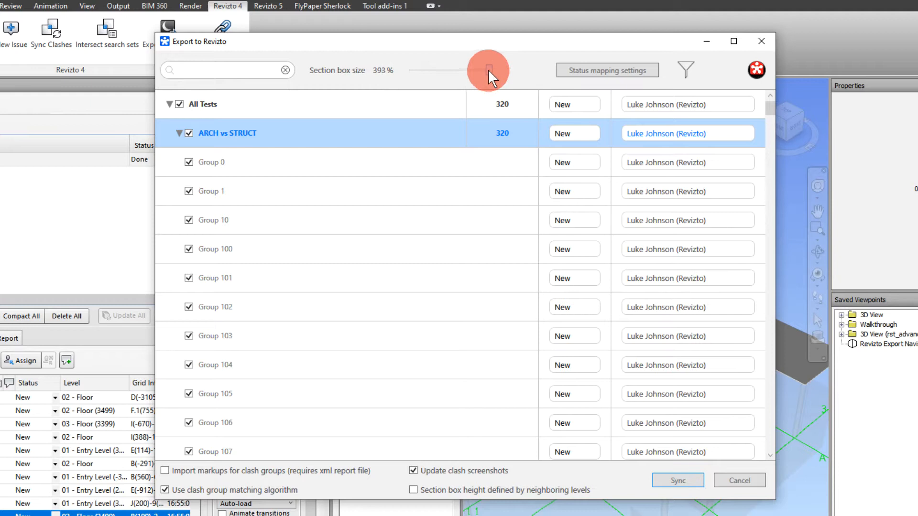
pyautogui.moveTo(488, 70); pyautogui.dragTo(409, 69)
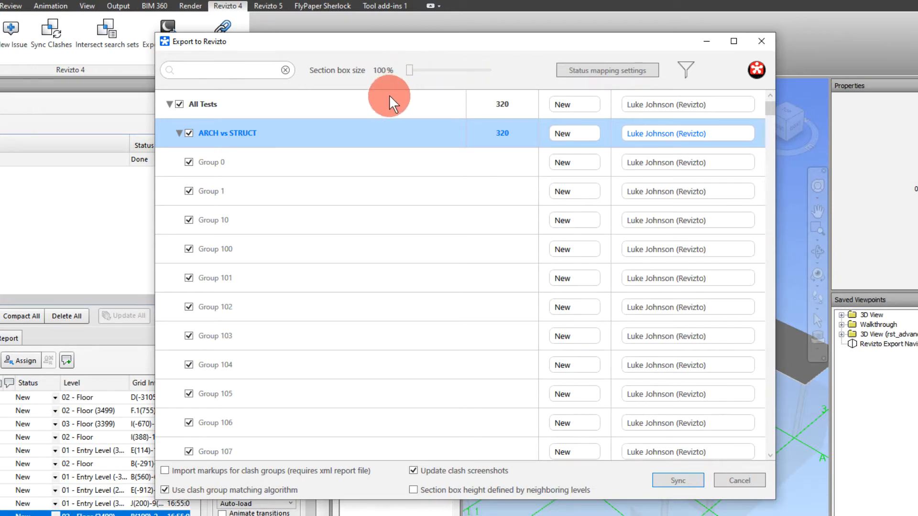
pyautogui.moveTo(297, 130)
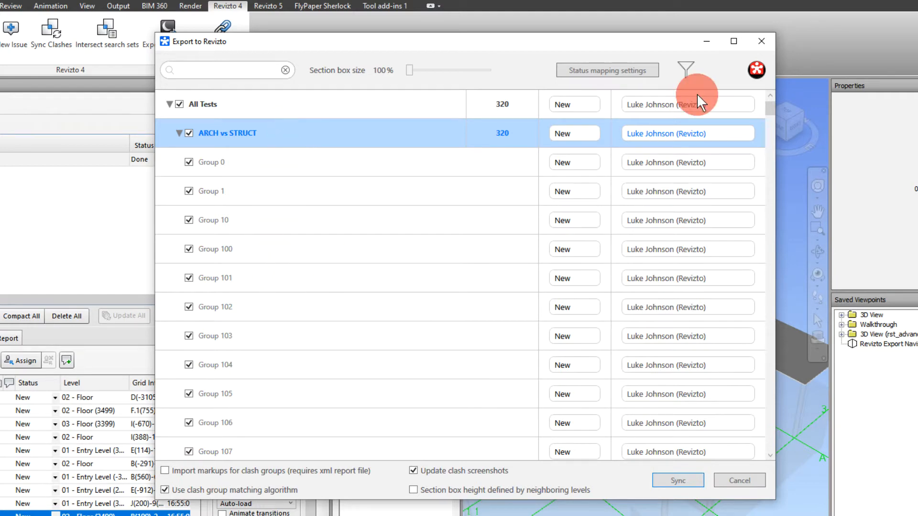
# Filter the export by category to 38 of 320 groups and recheck all remaining groups.
pyautogui.click(686, 70)
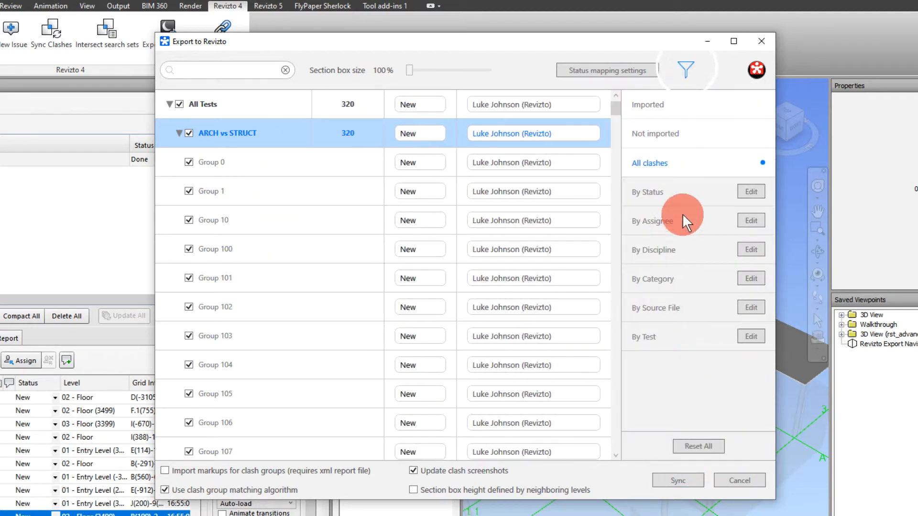
pyautogui.moveTo(445, 345)
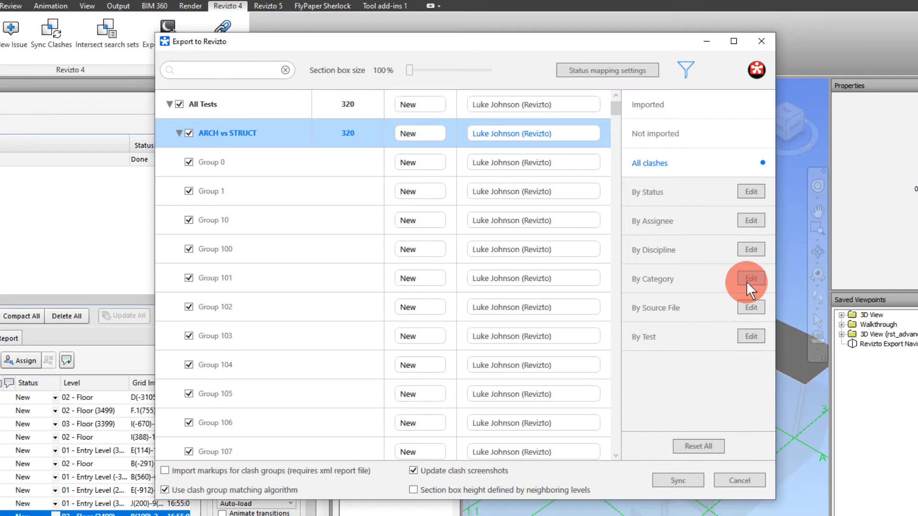
pyautogui.click(751, 279)
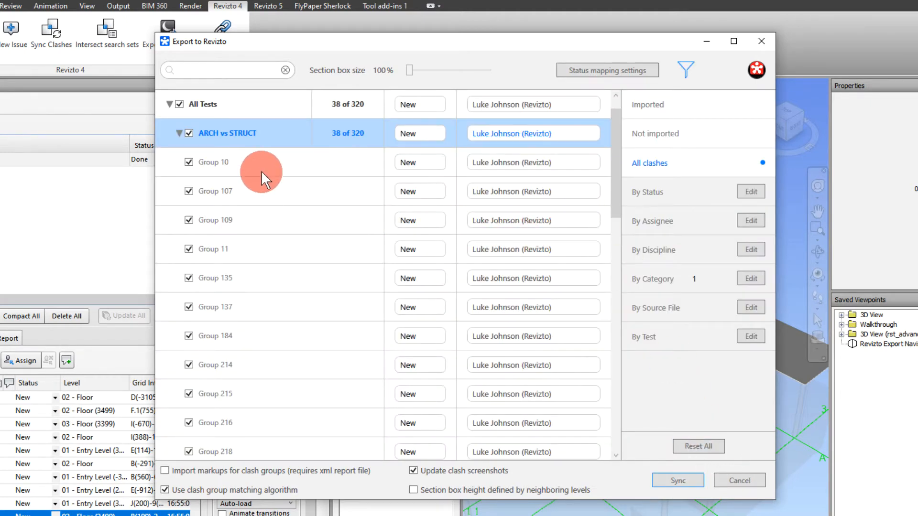
pyautogui.click(180, 104)
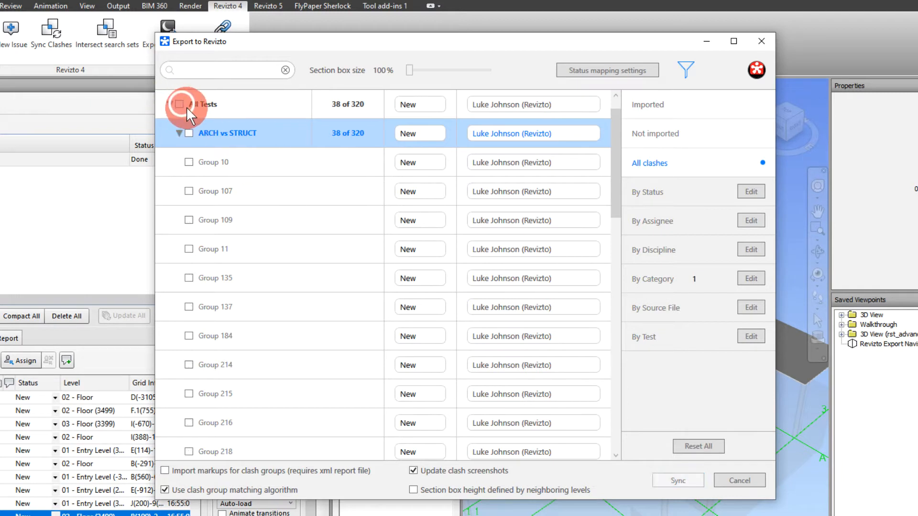
pyautogui.click(190, 104)
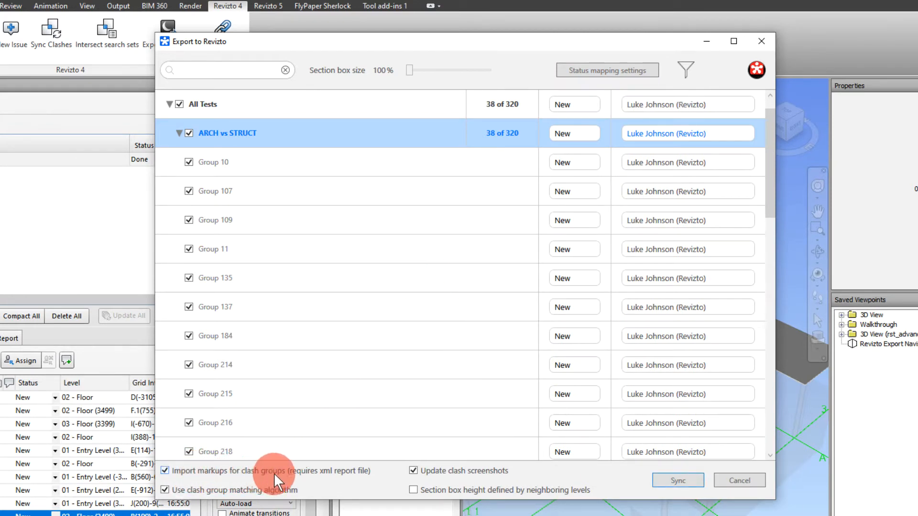
pyautogui.moveTo(303, 479)
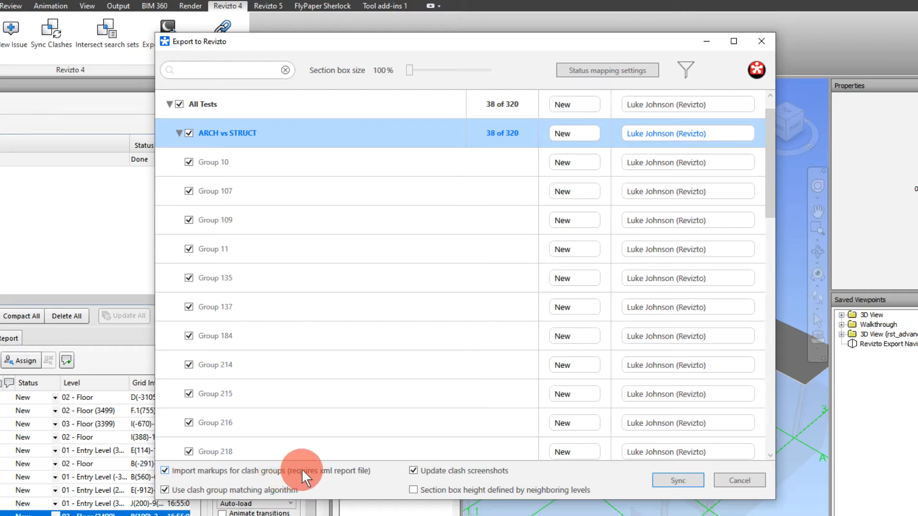
pyautogui.moveTo(363, 477)
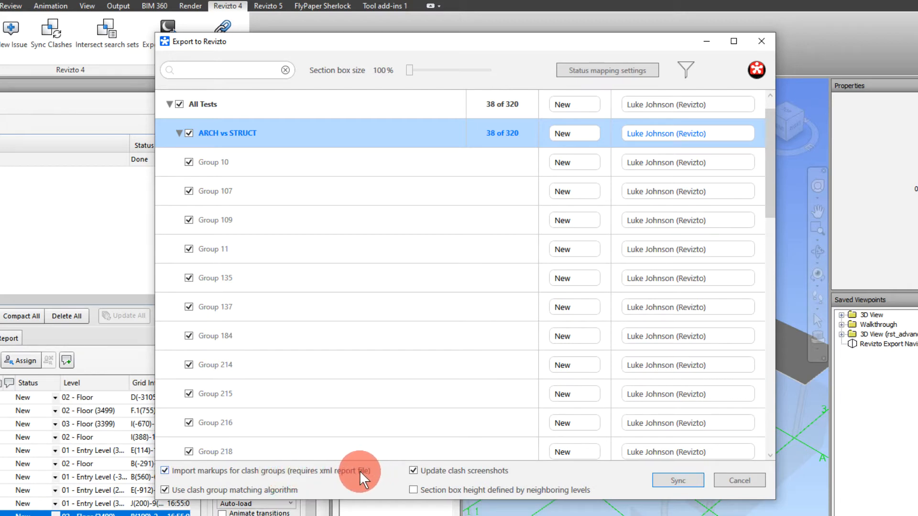
pyautogui.moveTo(322, 477)
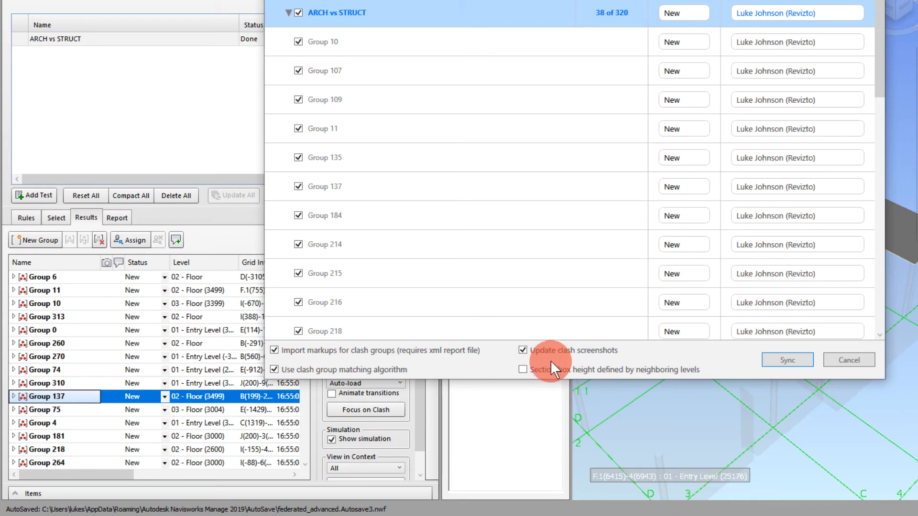
pyautogui.moveTo(356, 369)
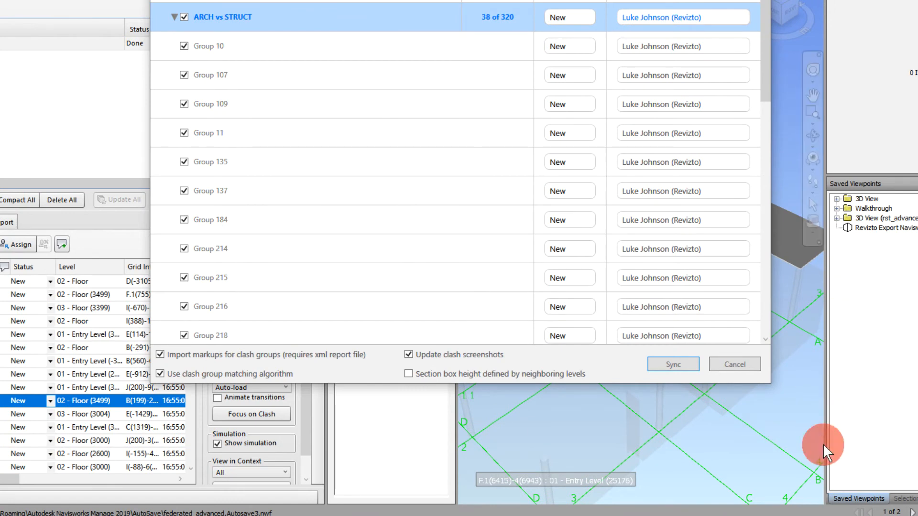
pyautogui.moveTo(601, 402)
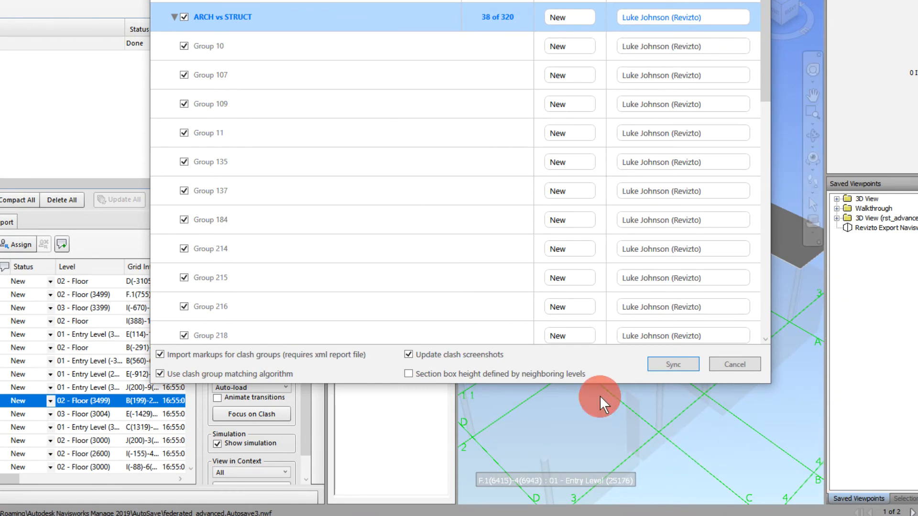
# Toggle defining section box height by levels on and then back off in the export dialog.
pyautogui.click(408, 374)
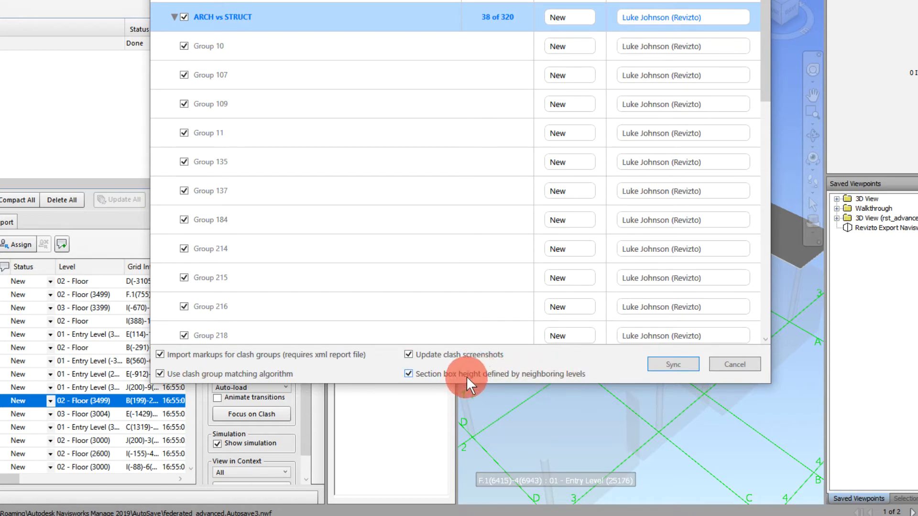
pyautogui.click(408, 374)
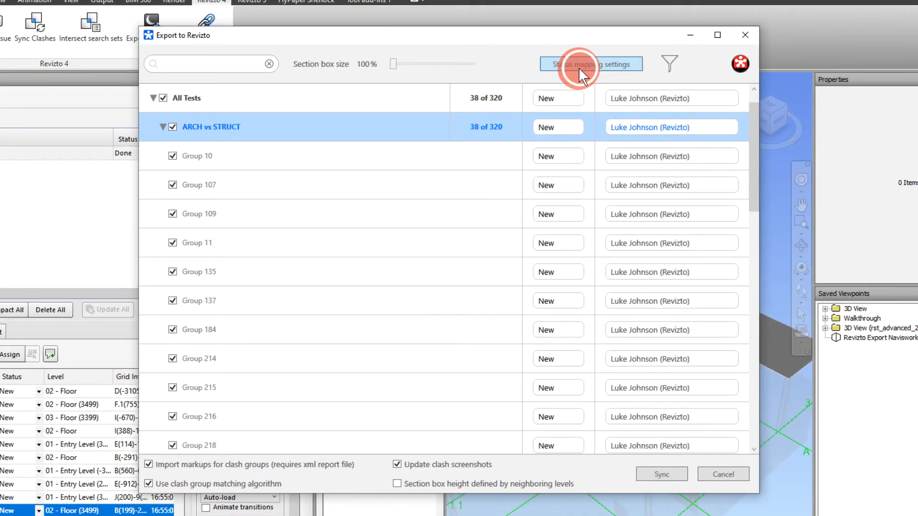
# Review the Sync Options status mappings between Navisworks and Revizto, leaving them unchanged.
pyautogui.click(591, 64)
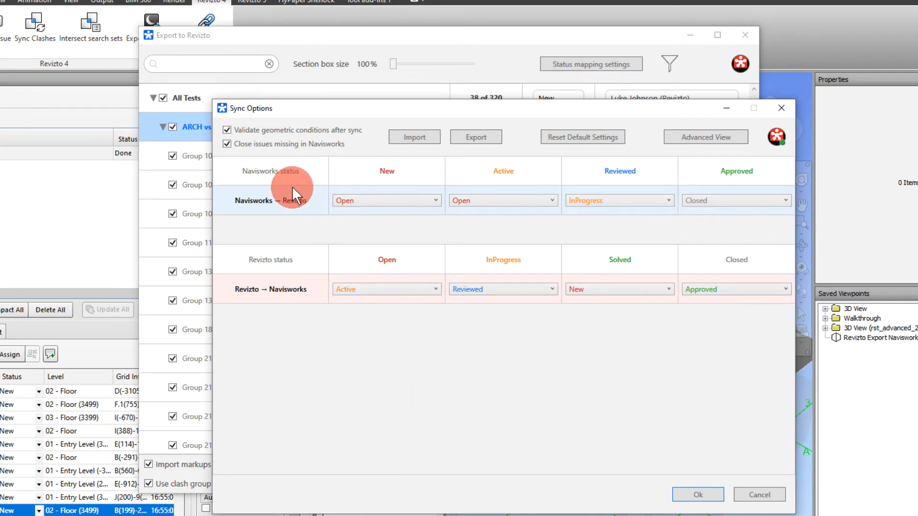
pyautogui.moveTo(480, 276)
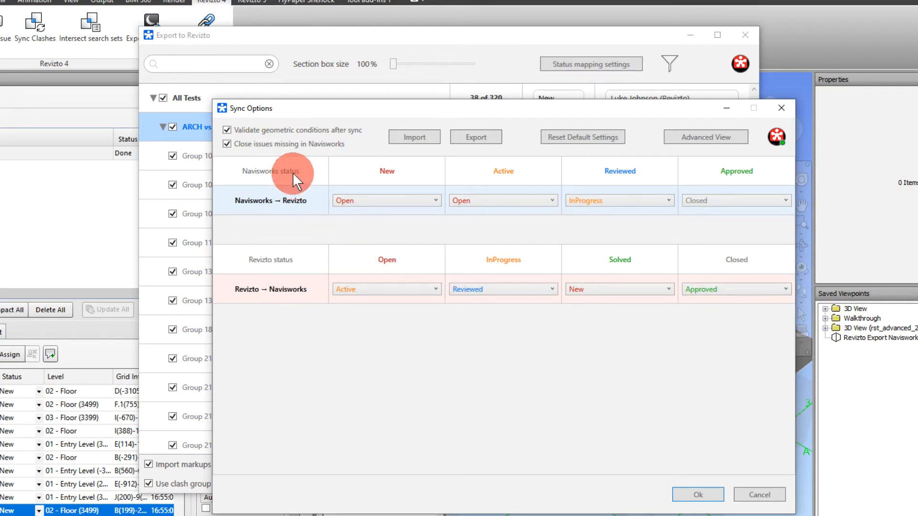
pyautogui.moveTo(386, 173)
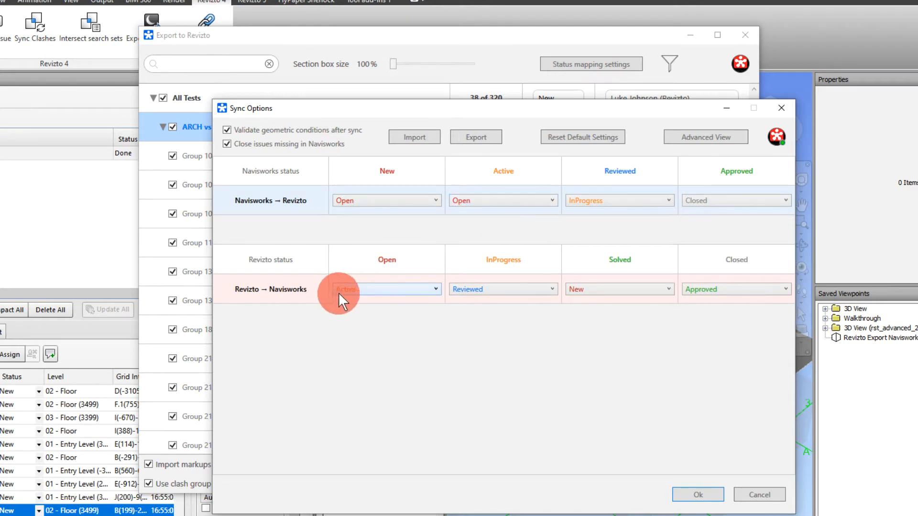
pyautogui.click(386, 289)
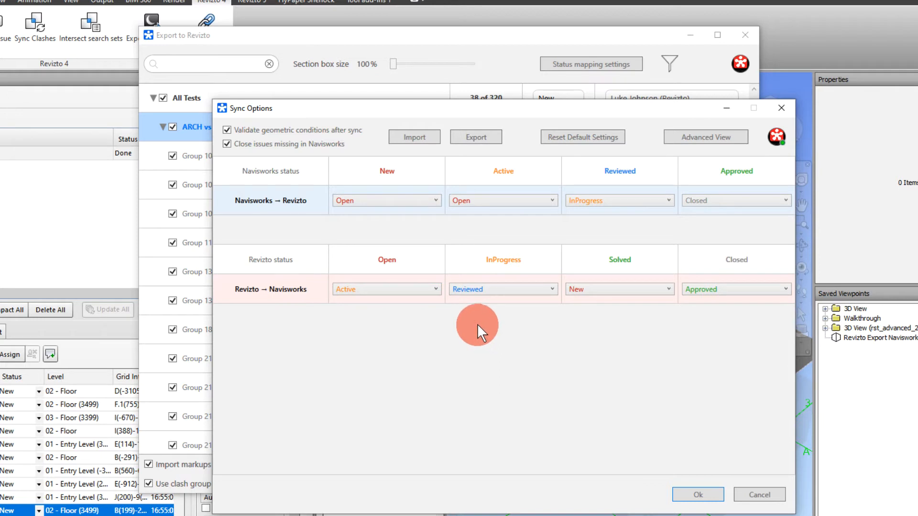
pyautogui.moveTo(500, 264)
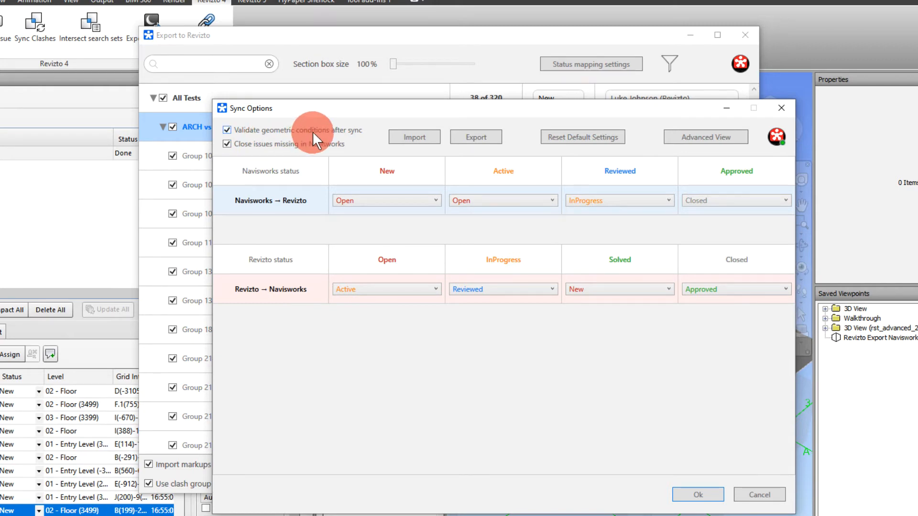
pyautogui.moveTo(315, 138)
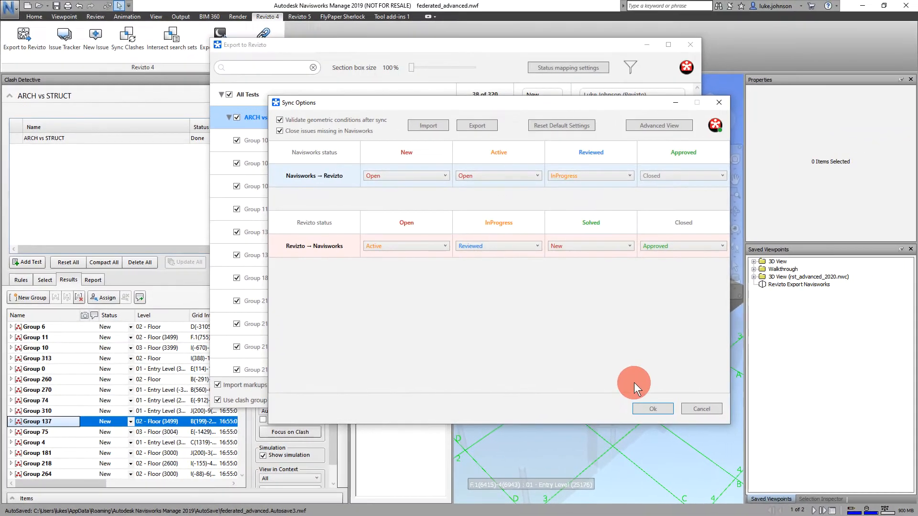
# Accept the status mappings and sync the clash groups using federated_advanced.xml as the markup report.
pyautogui.click(651, 409)
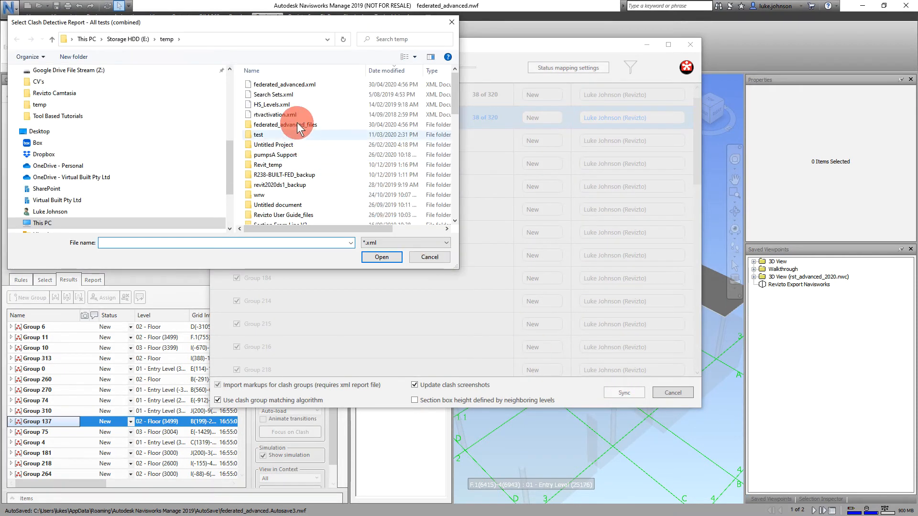
pyautogui.moveTo(283, 84)
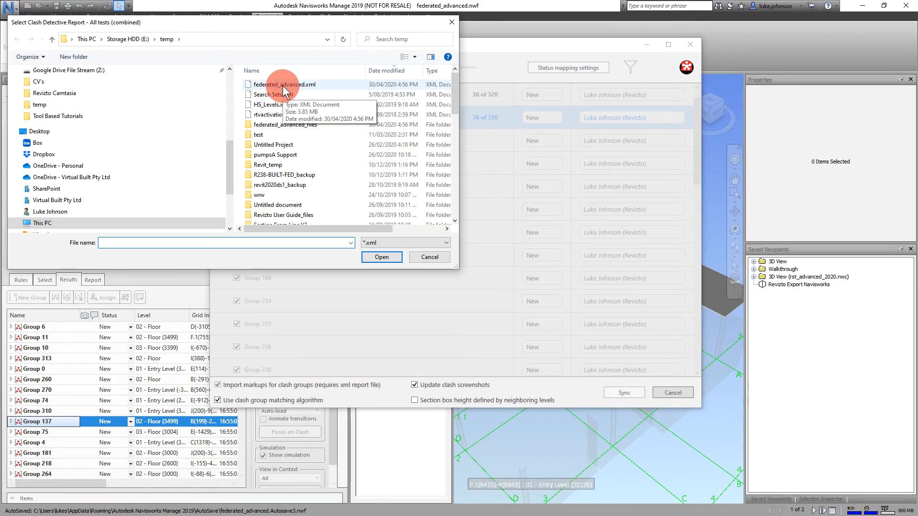
pyautogui.click(283, 84)
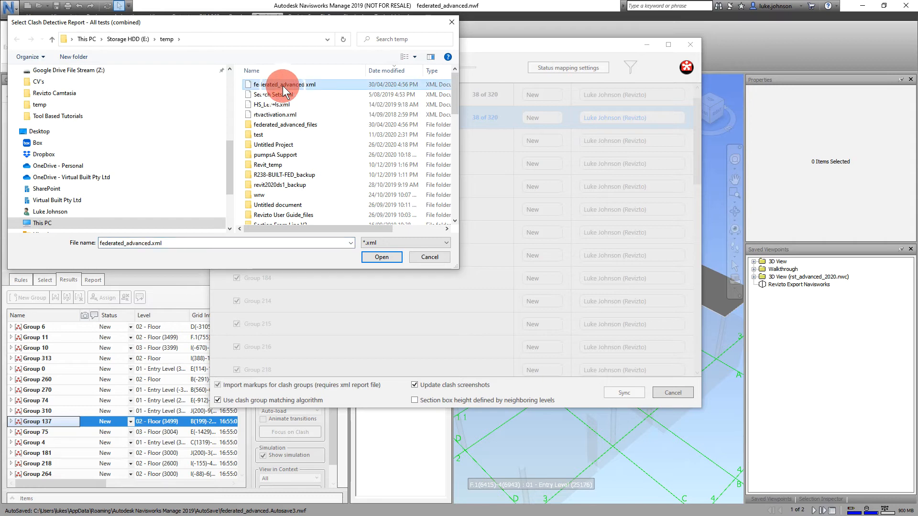
pyautogui.click(381, 258)
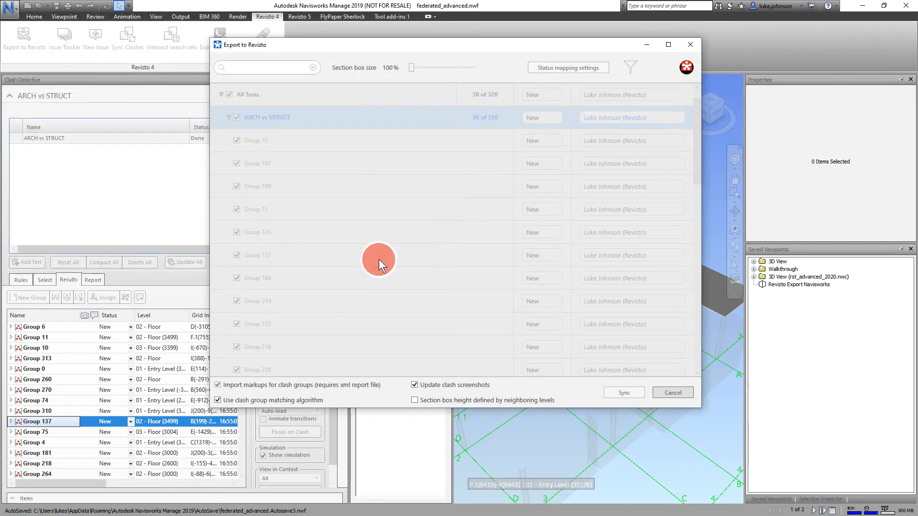
pyautogui.click(623, 392)
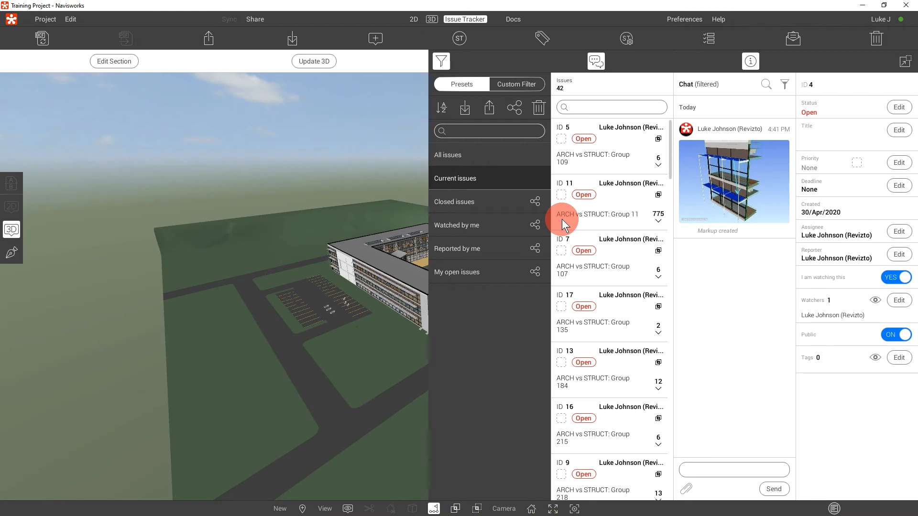
pyautogui.moveTo(708, 218)
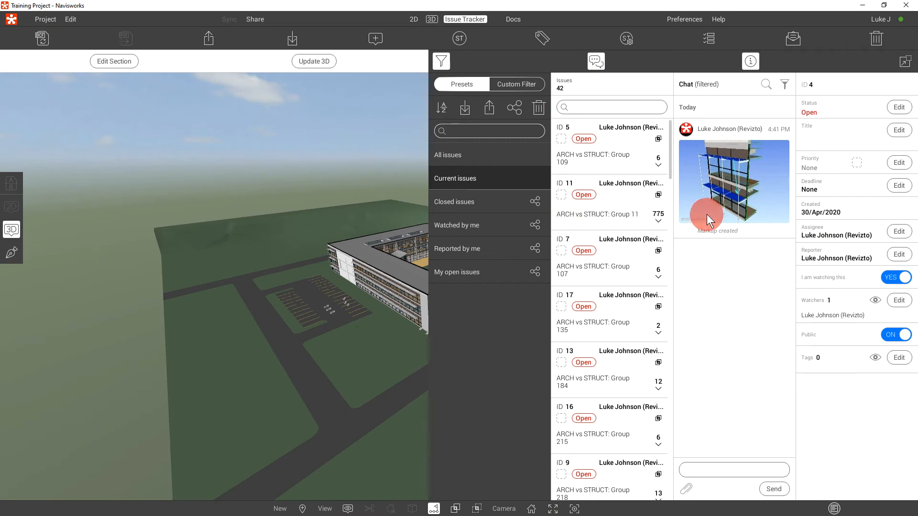
# Inspect issue 7's clashes, isolating Clash2308 with model transparency toggled.
pyautogui.click(609, 251)
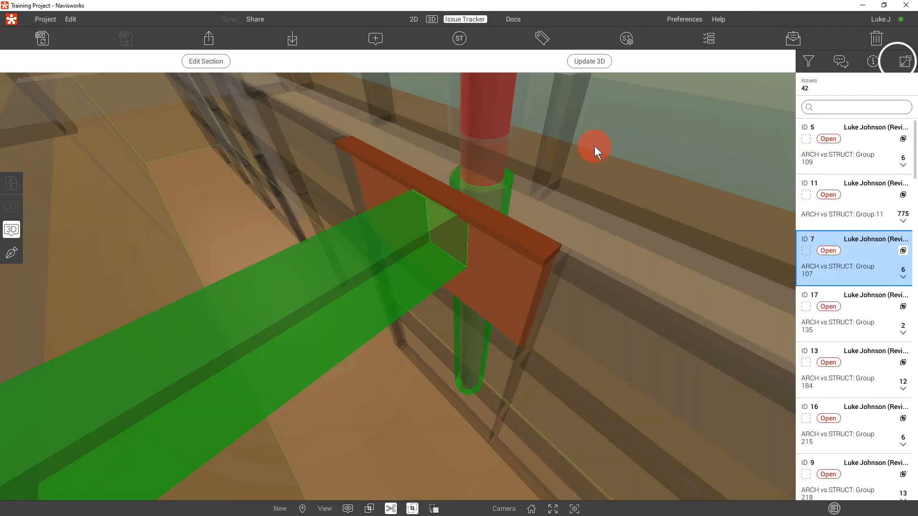
pyautogui.click(903, 277)
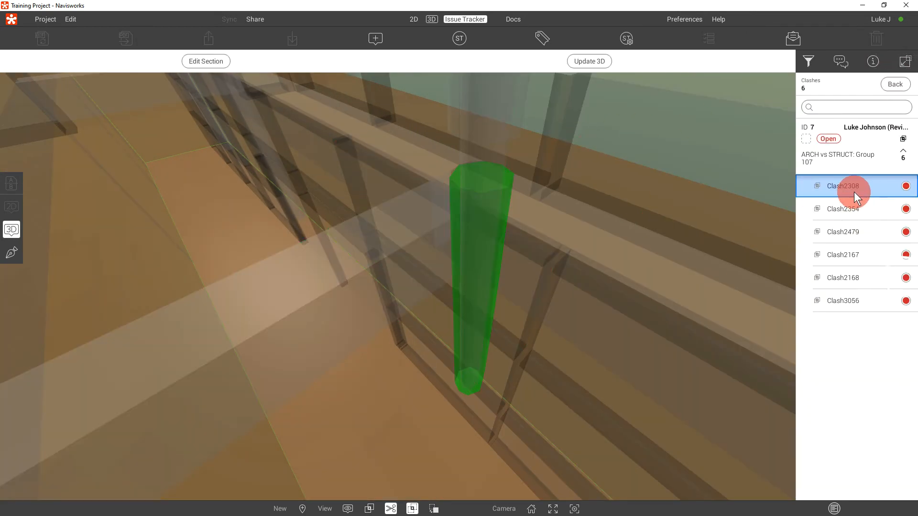
pyautogui.click(843, 254)
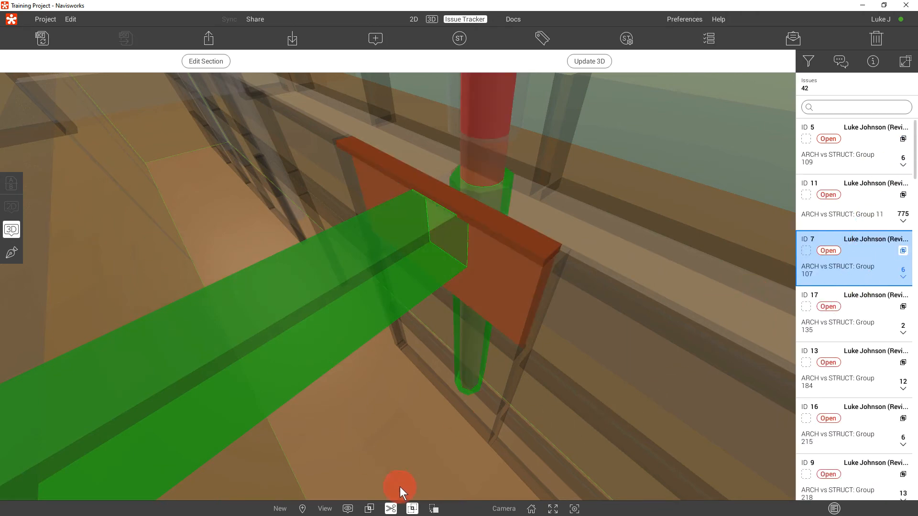
pyautogui.click(369, 508)
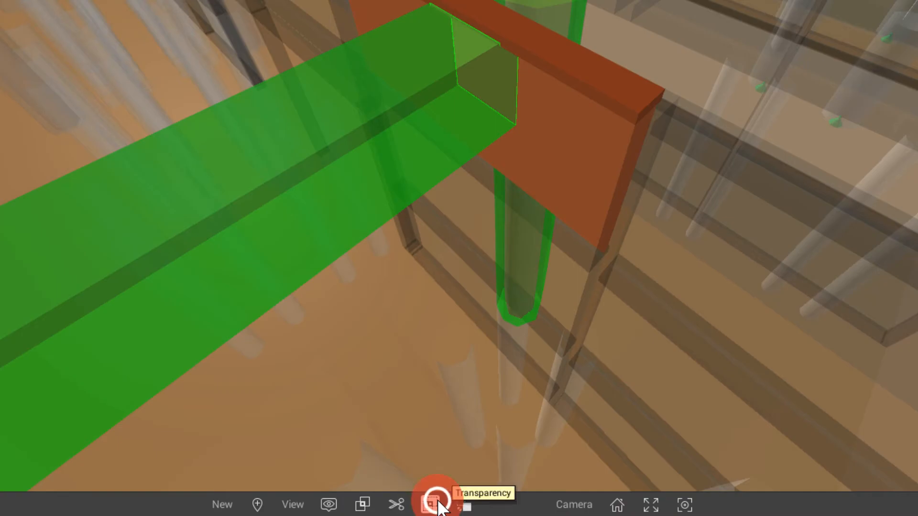
pyautogui.click(433, 505)
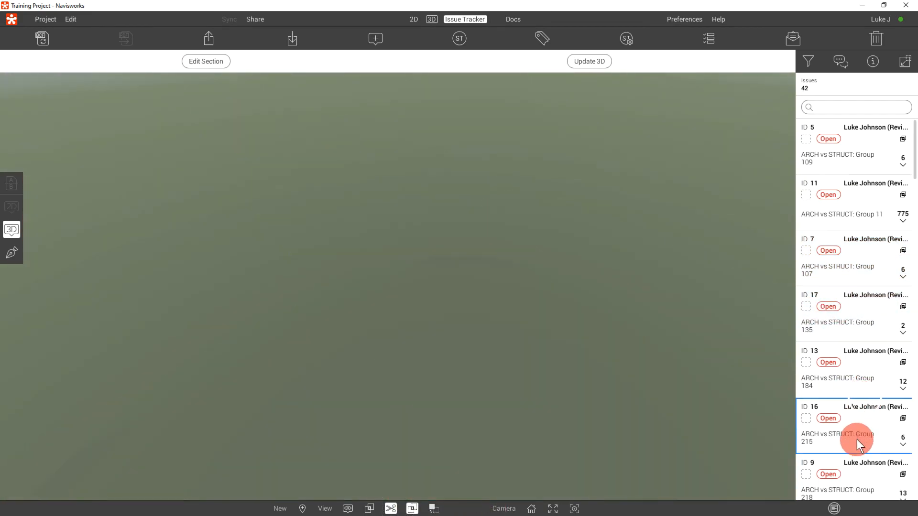
# Review issues 16, 11 and 5, then set issue 5 (Group 109) to In Progress via its chat and details.
pyautogui.click(849, 438)
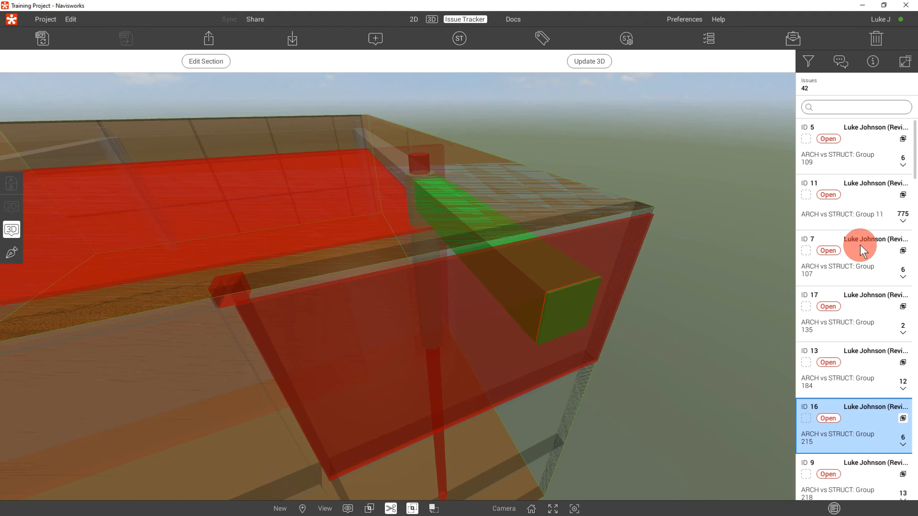
pyautogui.click(855, 213)
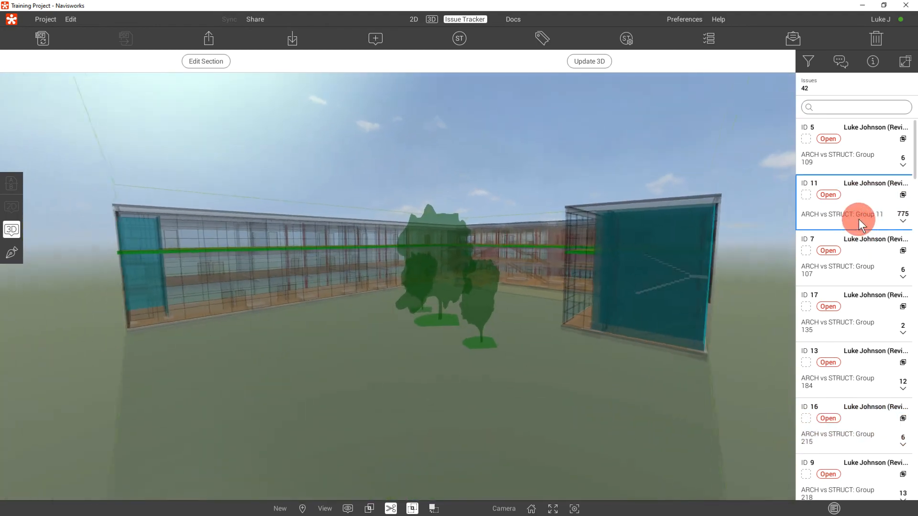
pyautogui.click(849, 158)
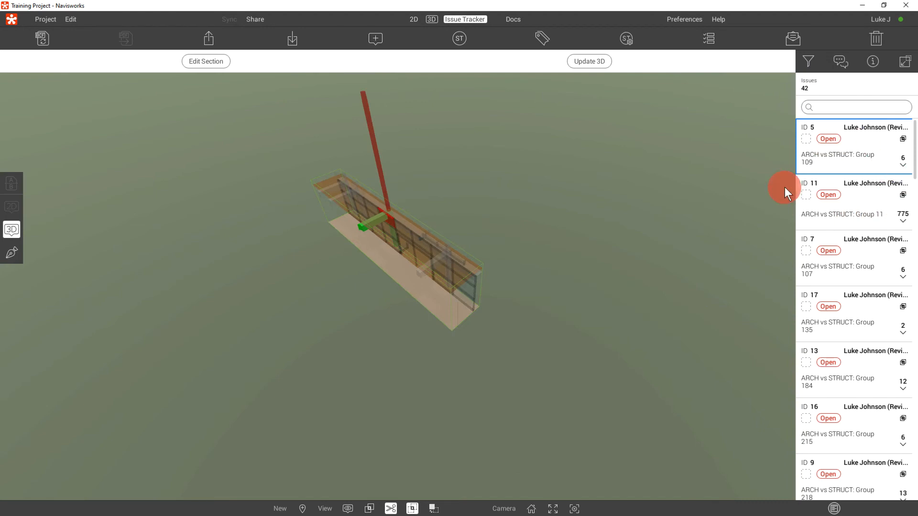
pyautogui.click(840, 61)
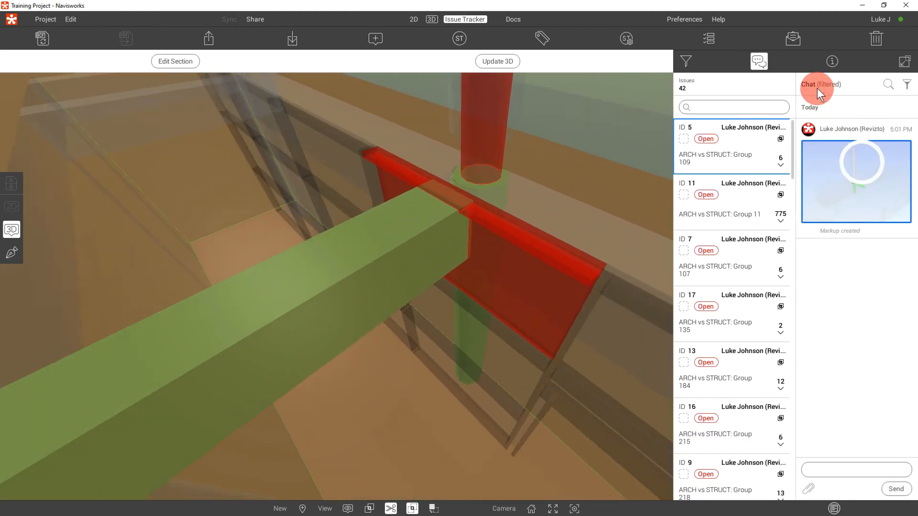
pyautogui.click(831, 61)
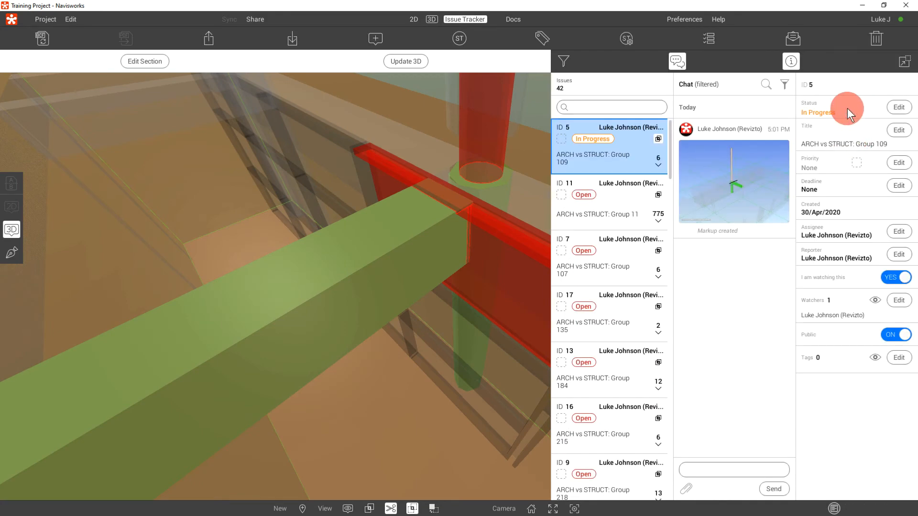
pyautogui.moveTo(611, 136)
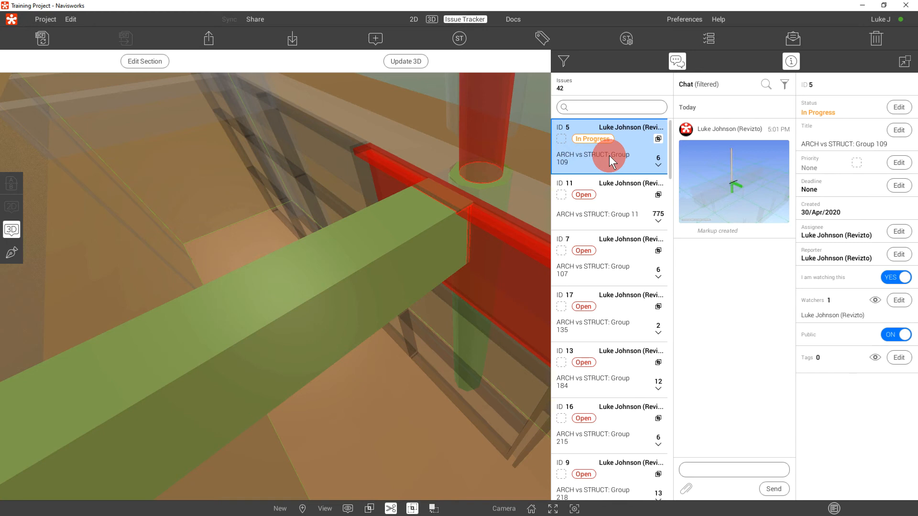
pyautogui.moveTo(864, 8)
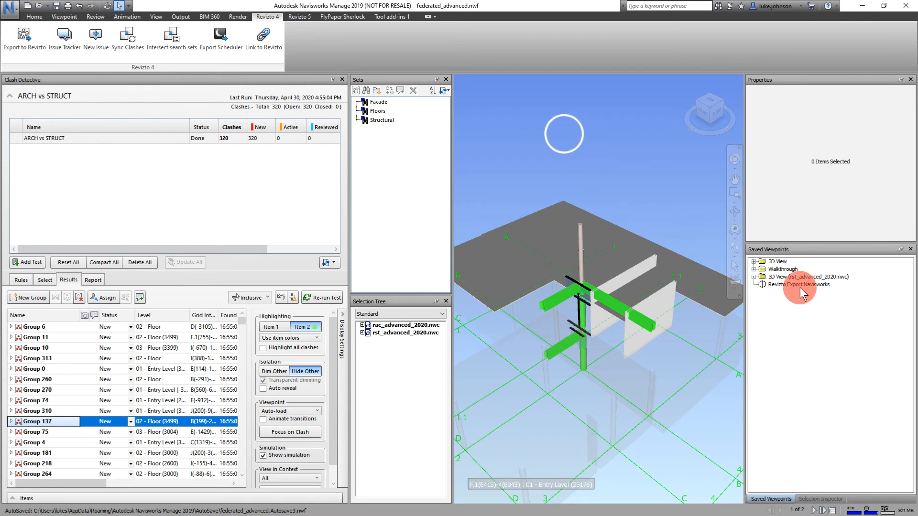
# Restore the Revizto Export Navisworks view and mark clash Group 0 as Resolved.
pyautogui.click(798, 284)
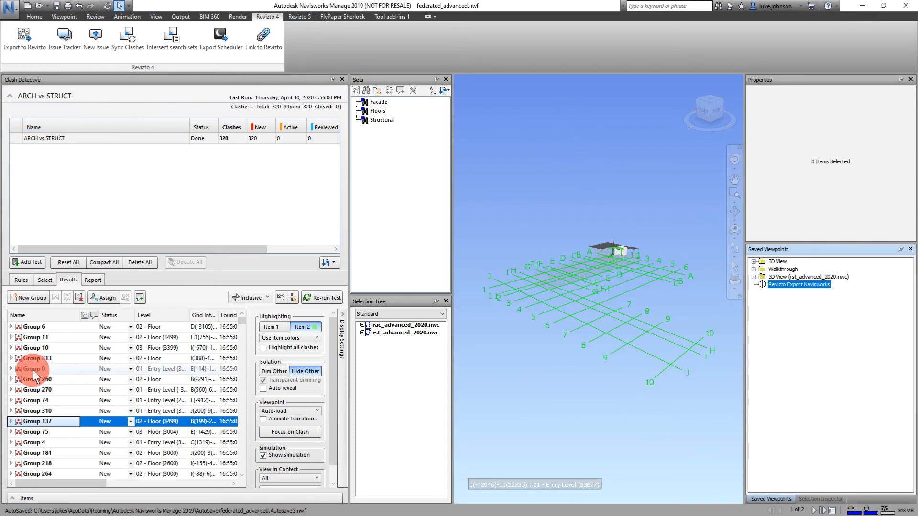
pyautogui.click(34, 370)
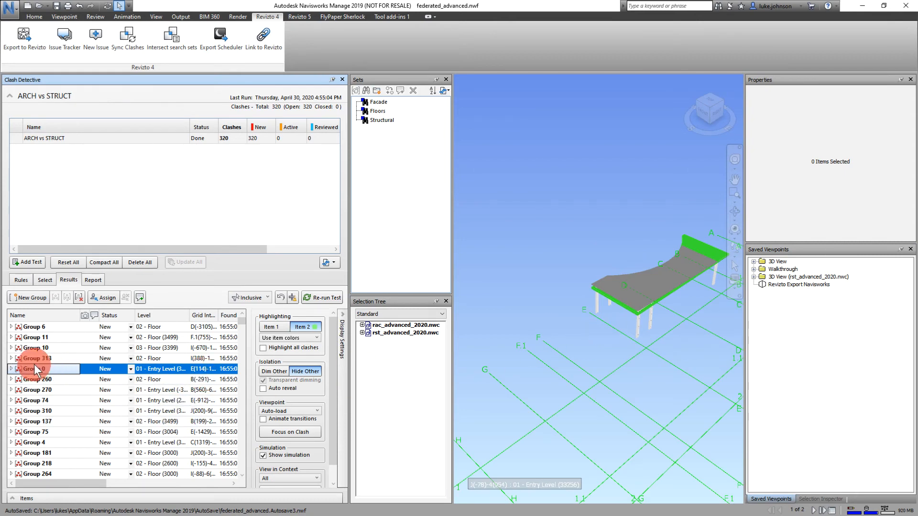
pyautogui.rightClick(35, 370)
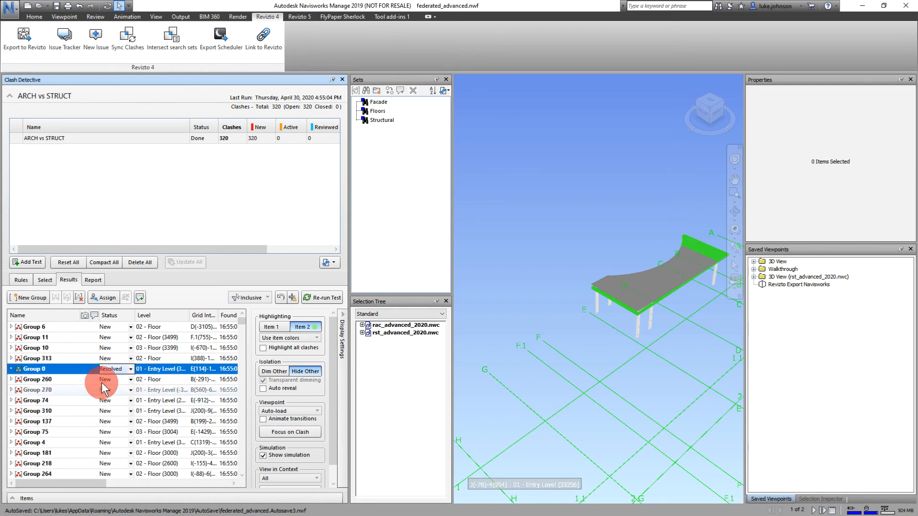
pyautogui.moveTo(127, 36)
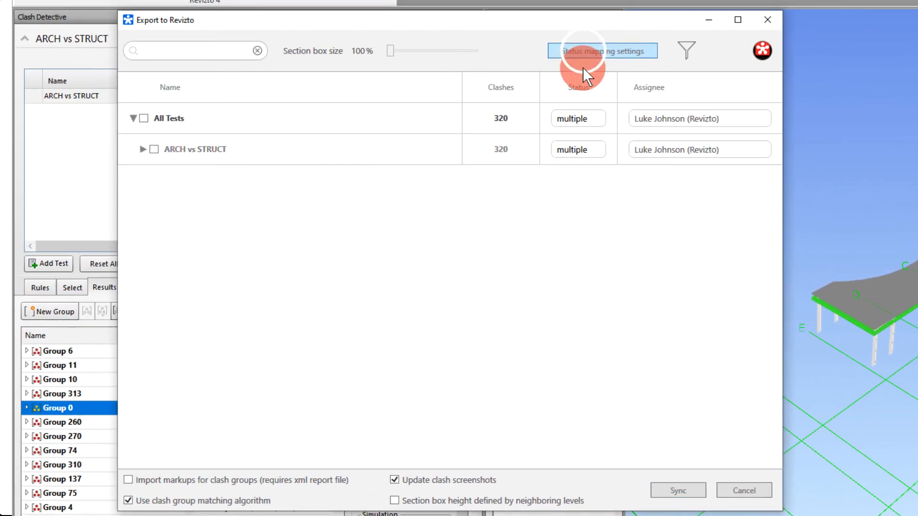
pyautogui.click(601, 51)
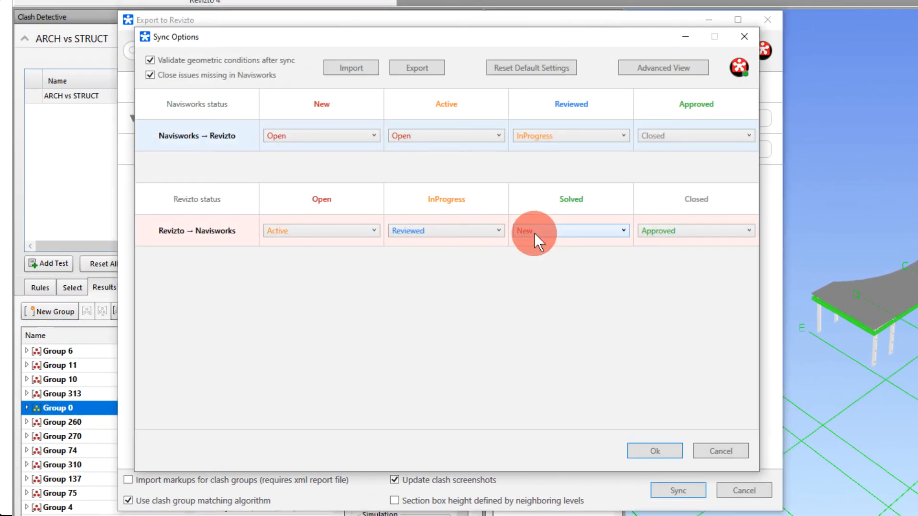
pyautogui.click(662, 67)
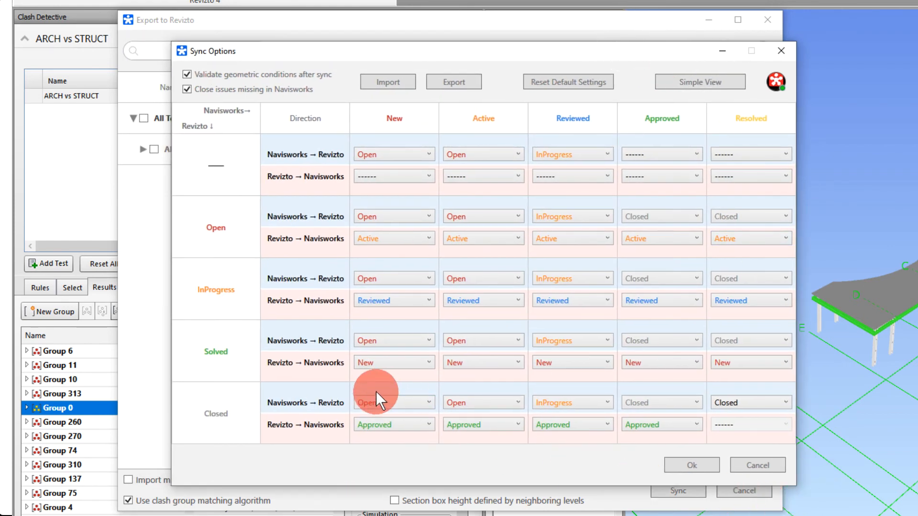
pyautogui.moveTo(211, 398)
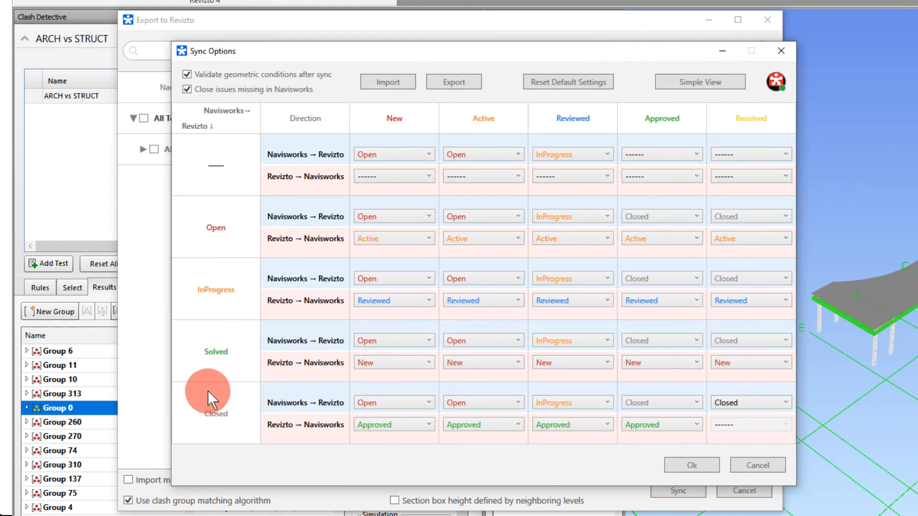
pyautogui.moveTo(236, 260)
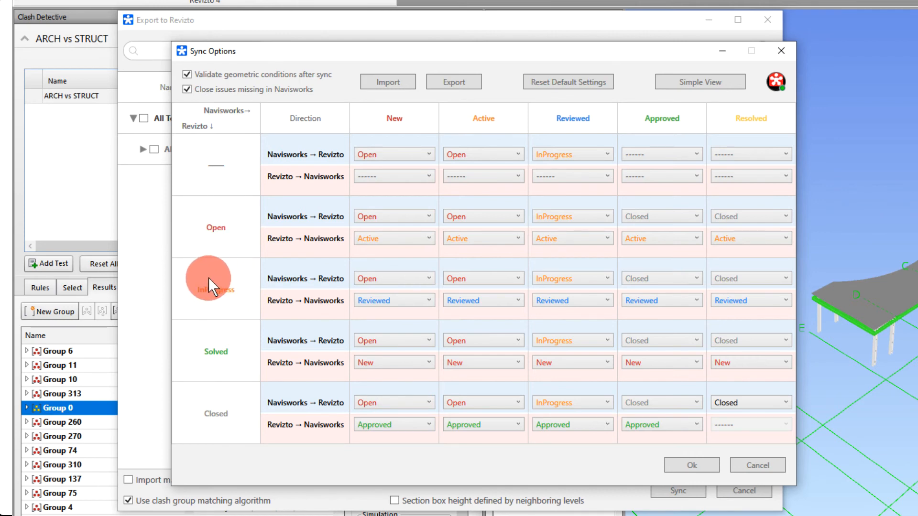
pyautogui.moveTo(179, 391)
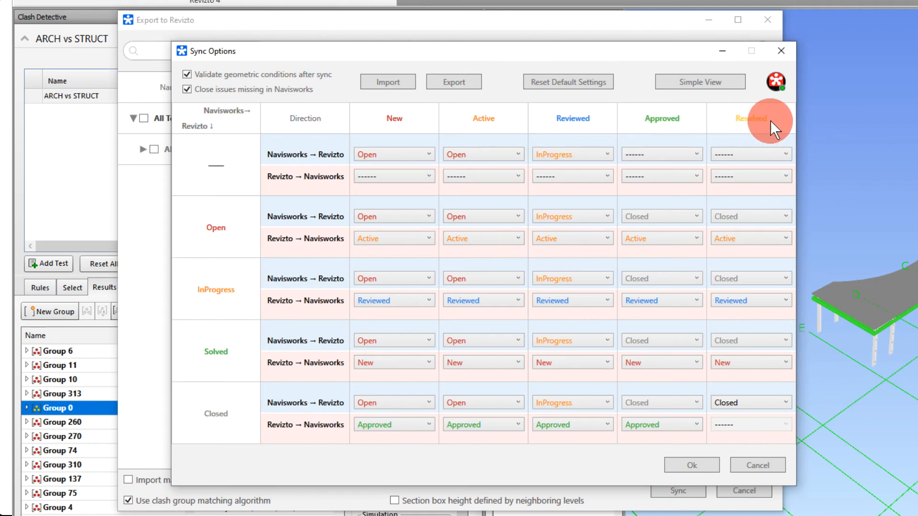
pyautogui.moveTo(272, 114)
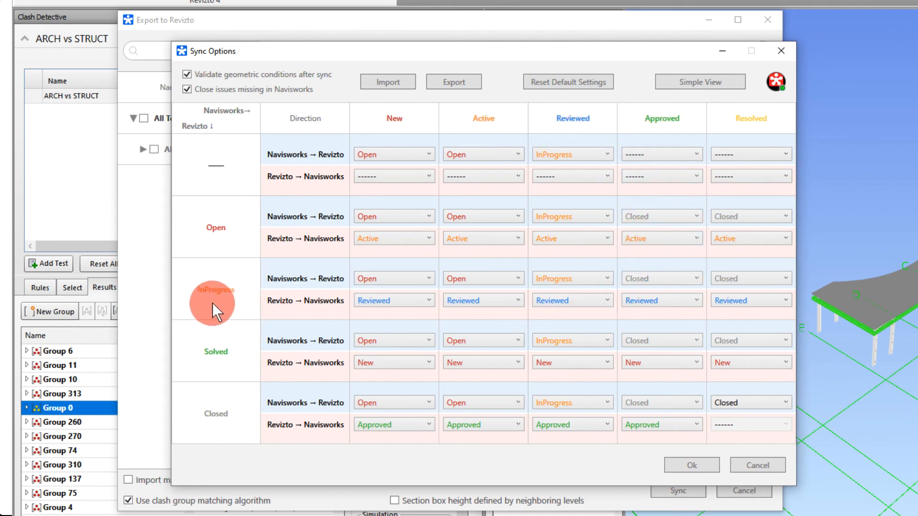
pyautogui.moveTo(328, 363)
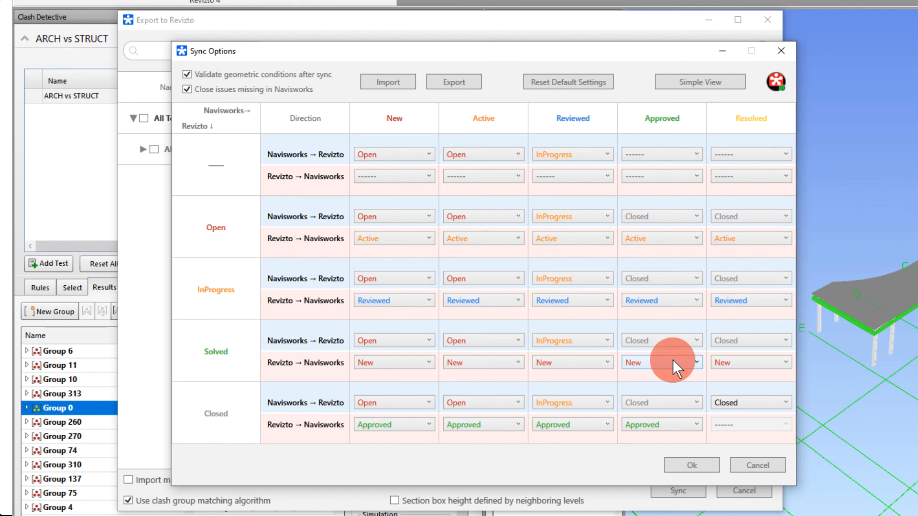
pyautogui.click(661, 362)
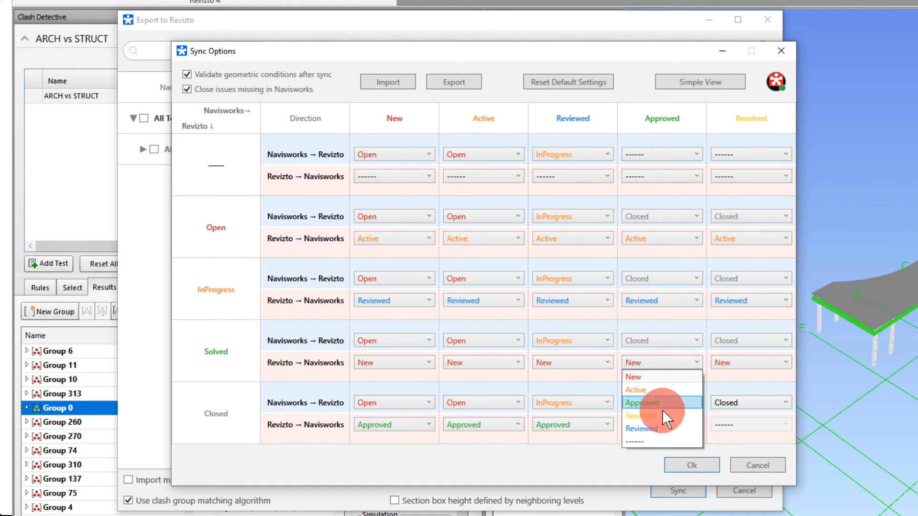
pyautogui.moveTo(662, 428)
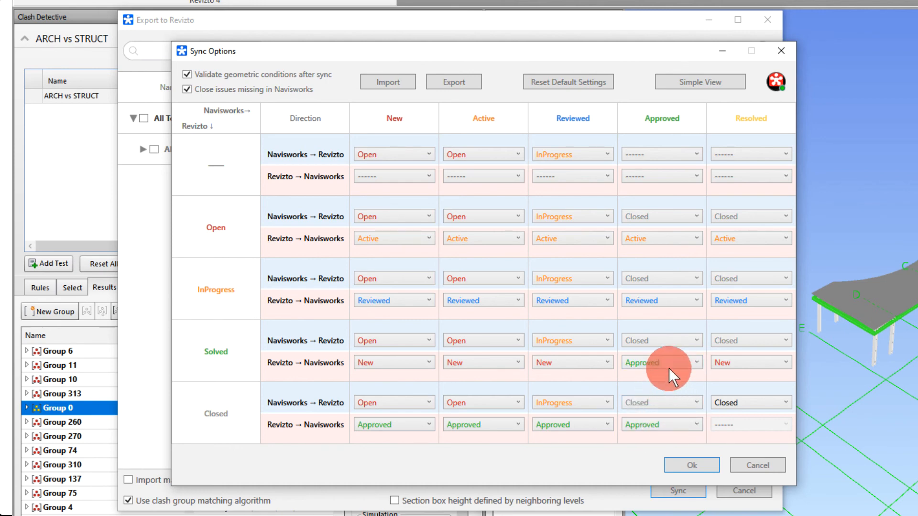
pyautogui.click(662, 361)
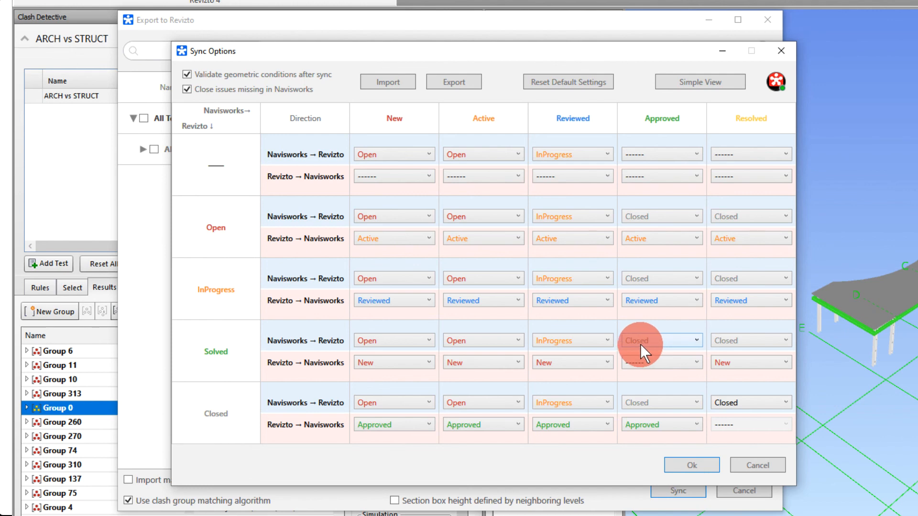
pyautogui.moveTo(656, 348)
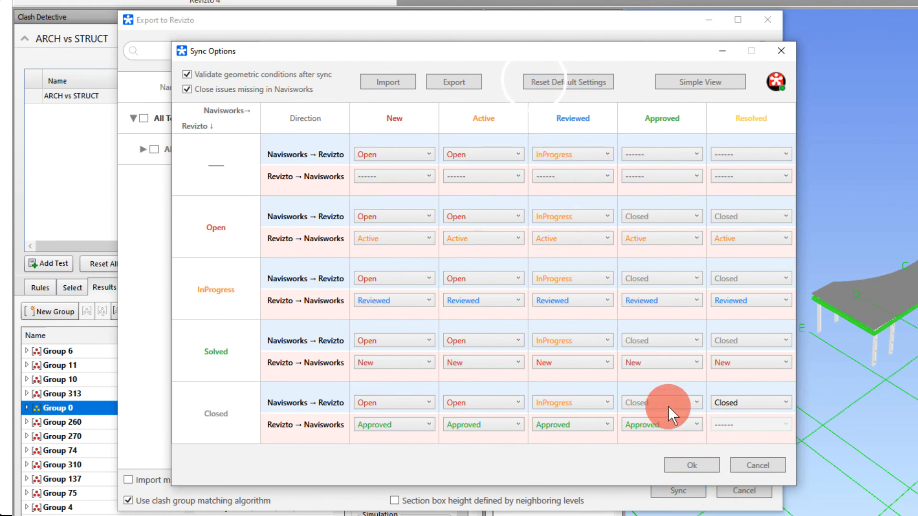
pyautogui.click(692, 465)
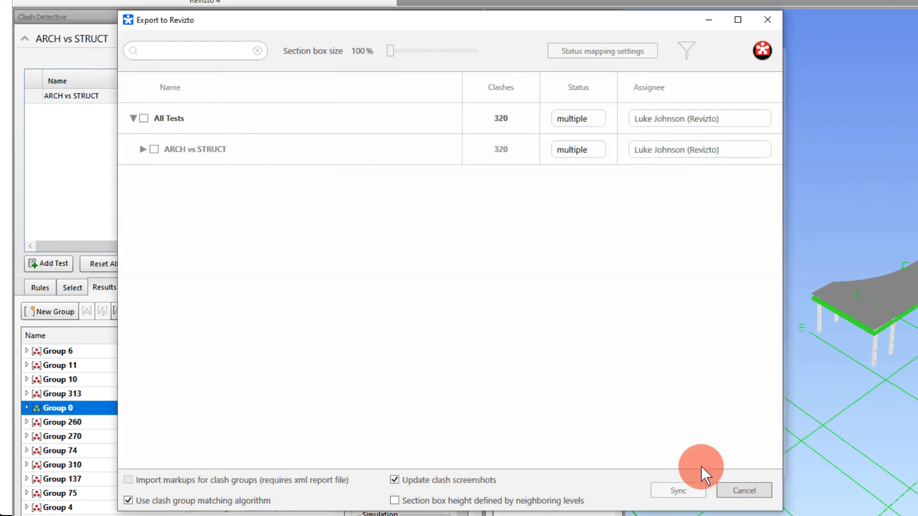
# Cancel the Export to Revizto dialog and return to the Clash Detective results.
pyautogui.click(677, 490)
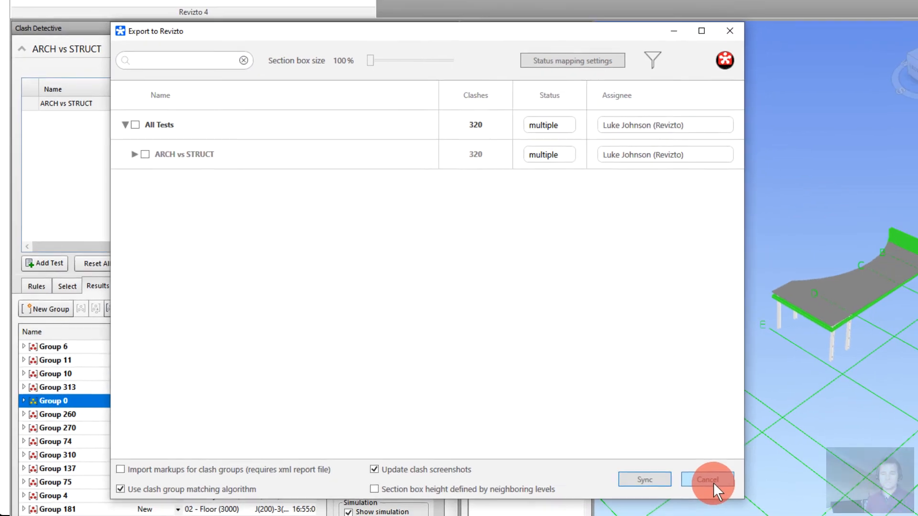
pyautogui.click(706, 479)
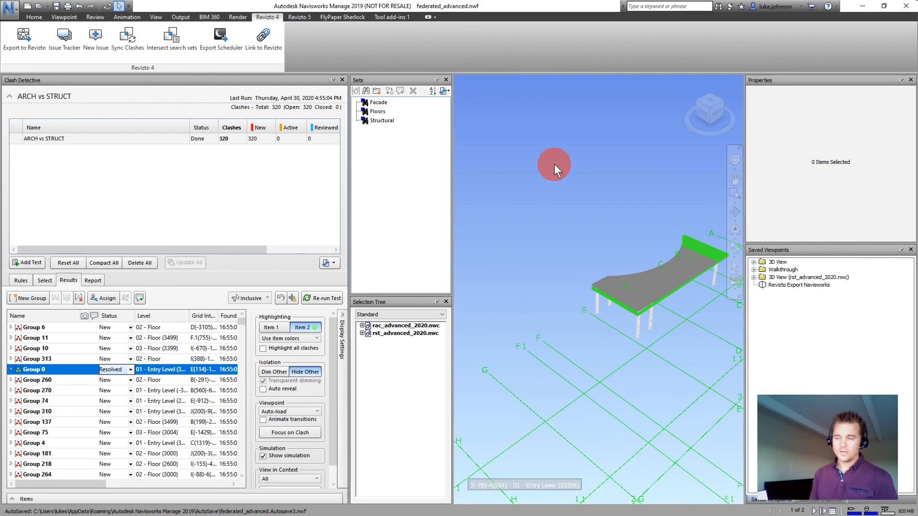
pyautogui.moveTo(538, 196)
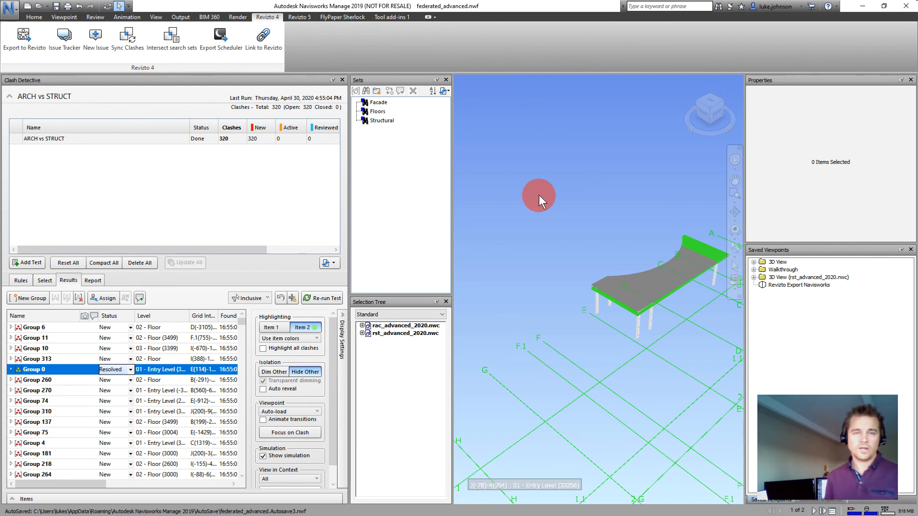